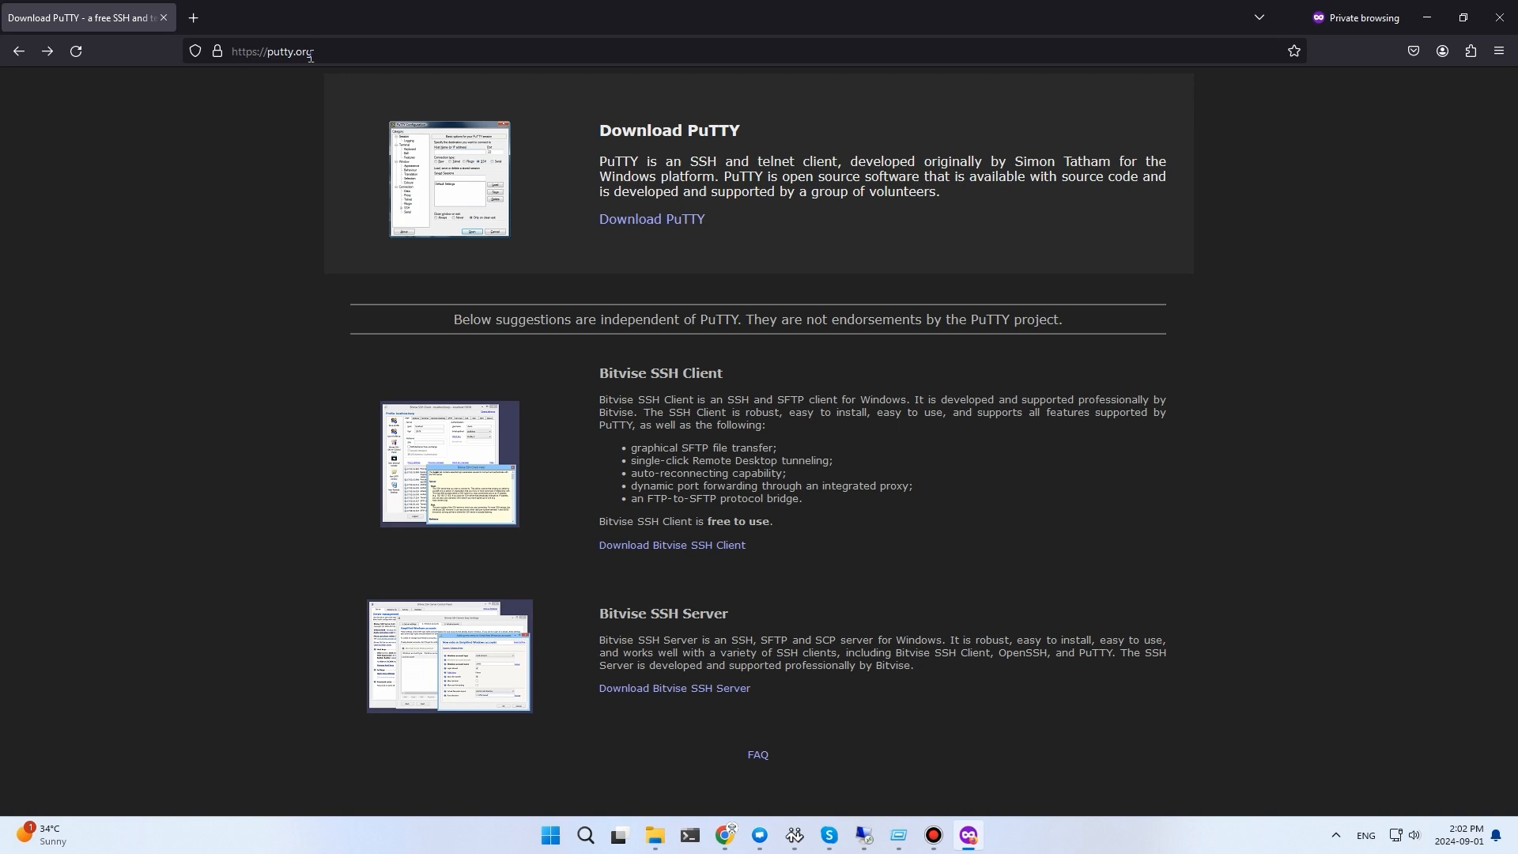
pyautogui.moveTo(608, 133)
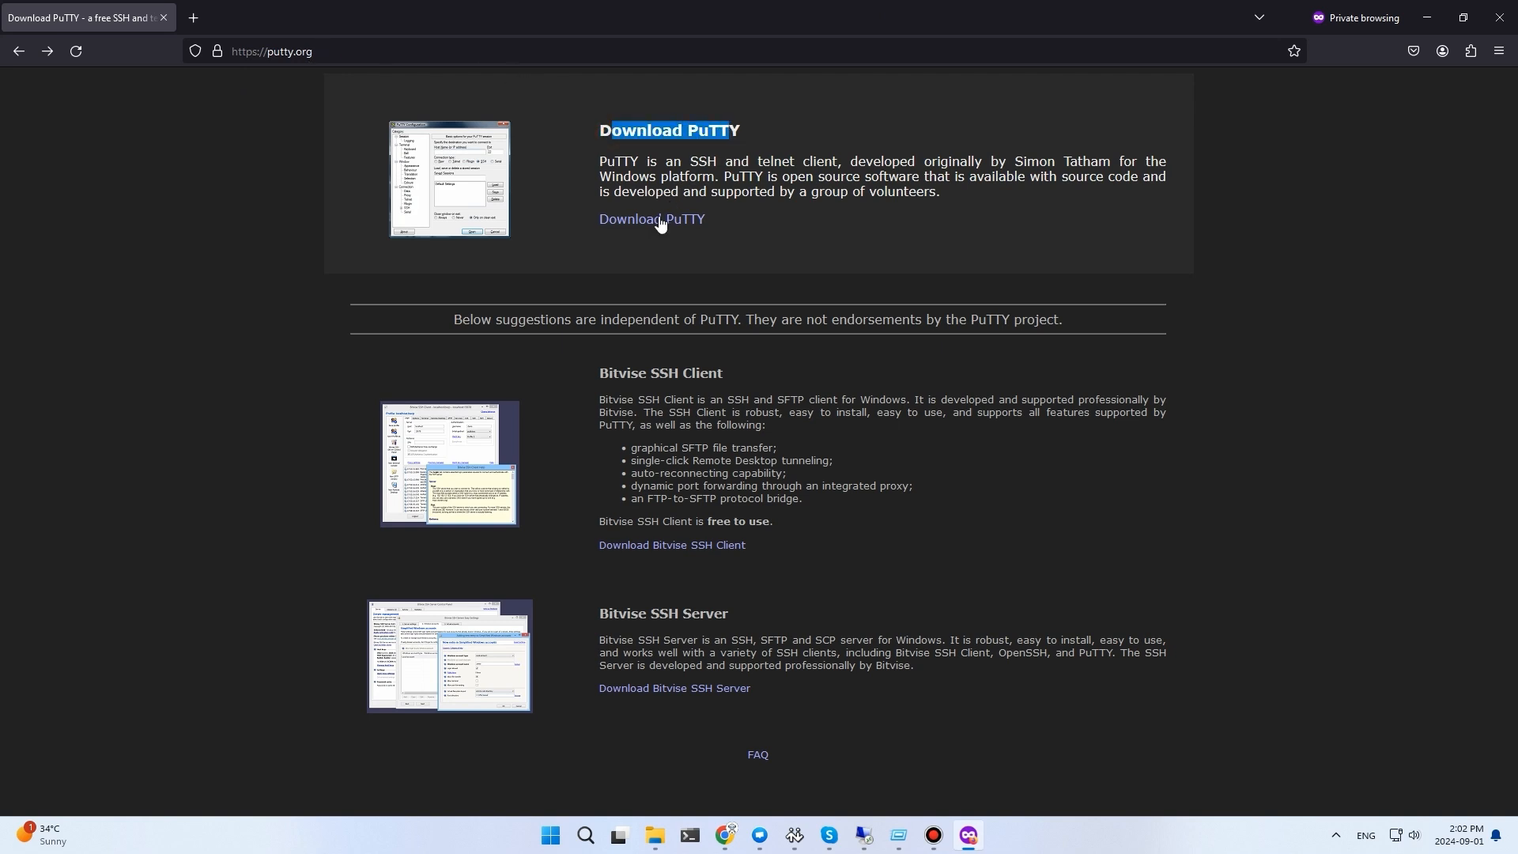
# - Download the 64-bit x86 PuTTY 0.81 MSI installer (putty-64bit-0.81-installer.msi) from putty.org
pyautogui.click(650, 219)
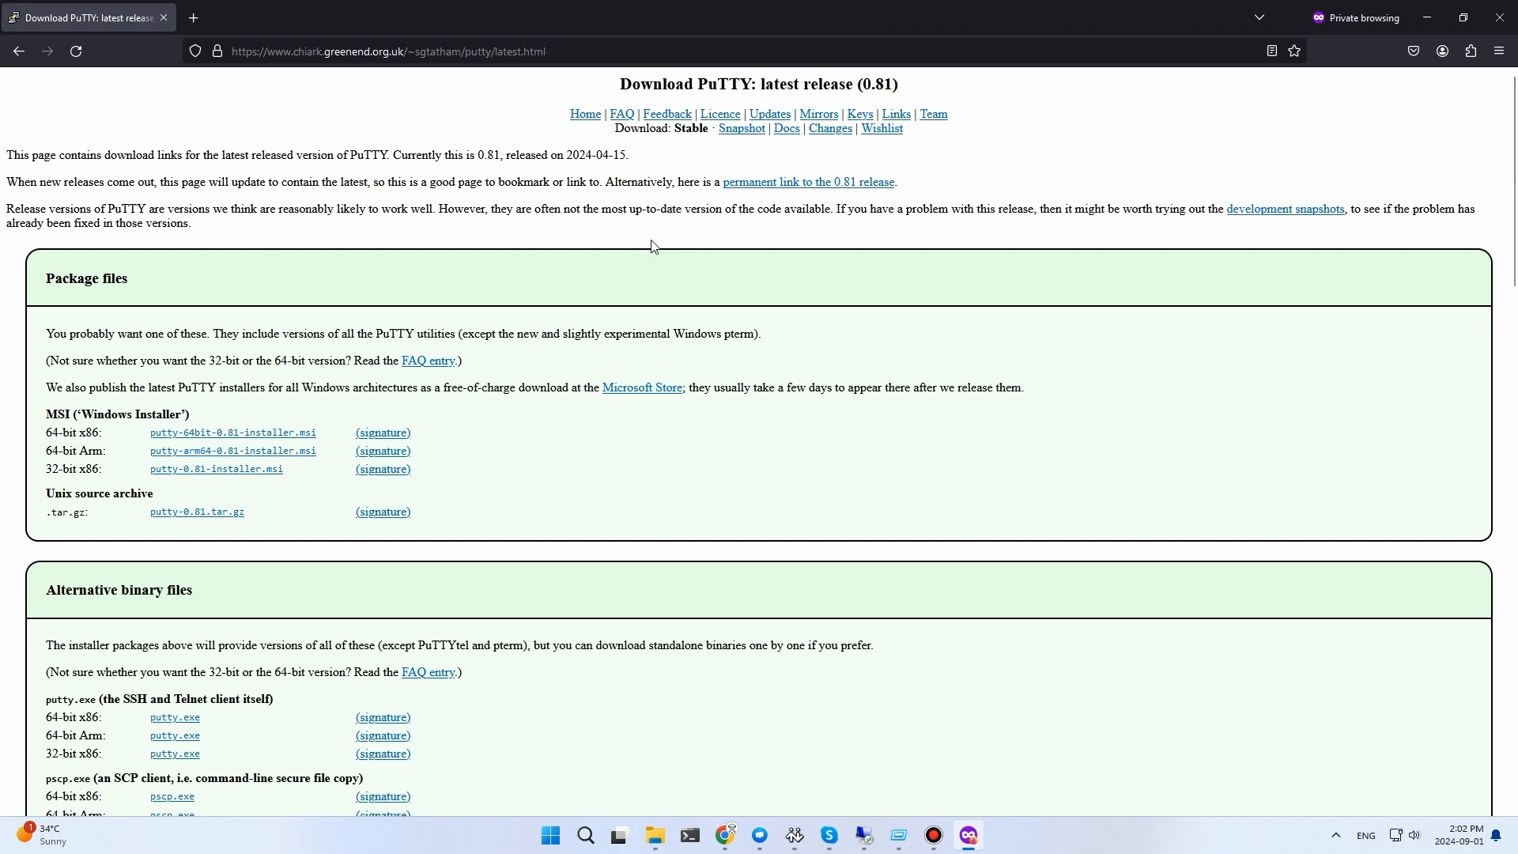
pyautogui.doubleClick(72, 432)
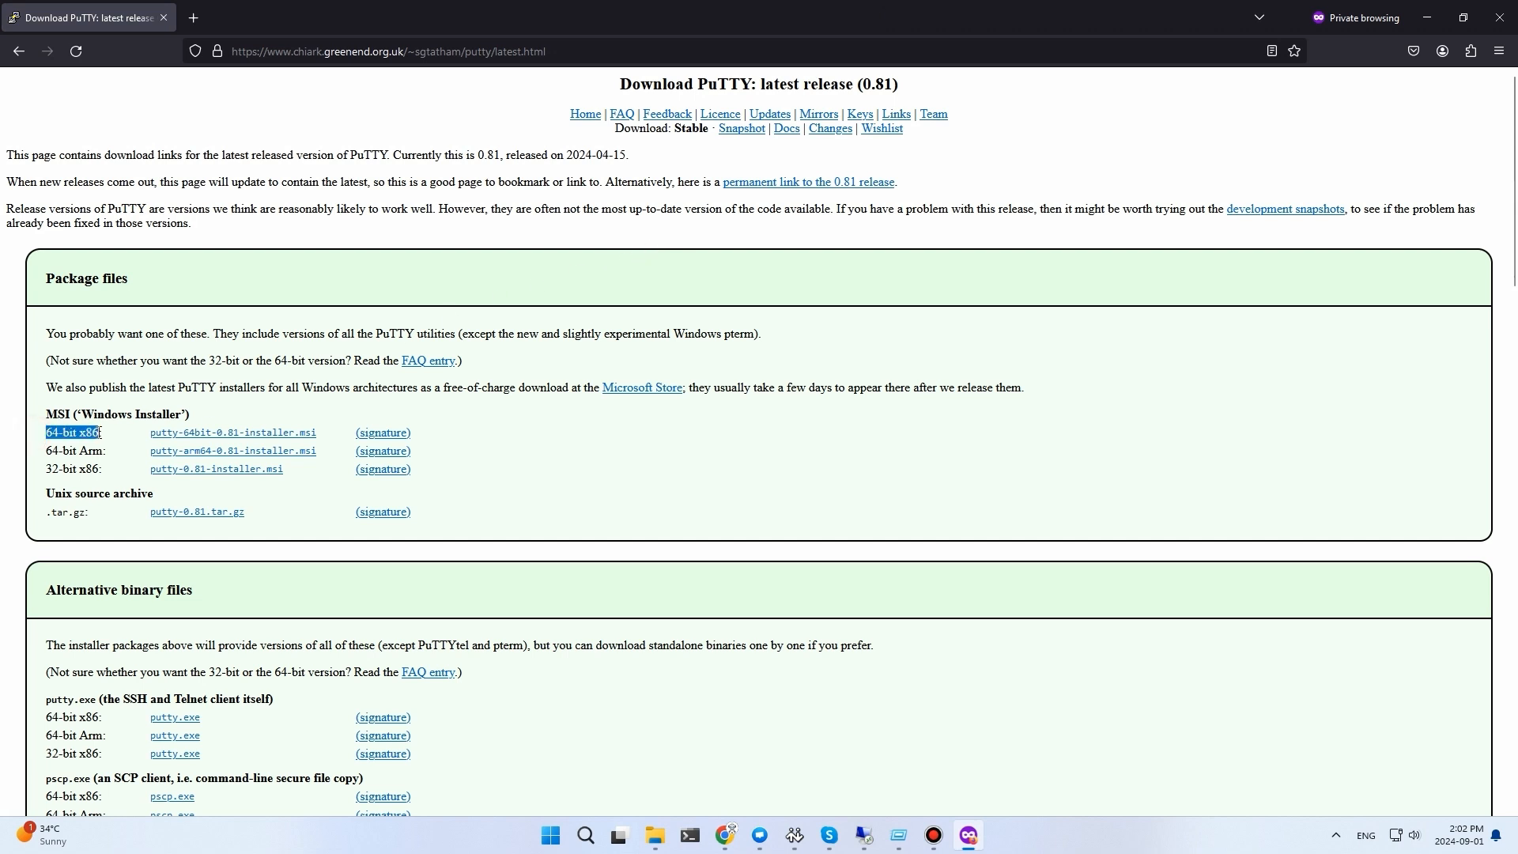
pyautogui.moveTo(232, 432)
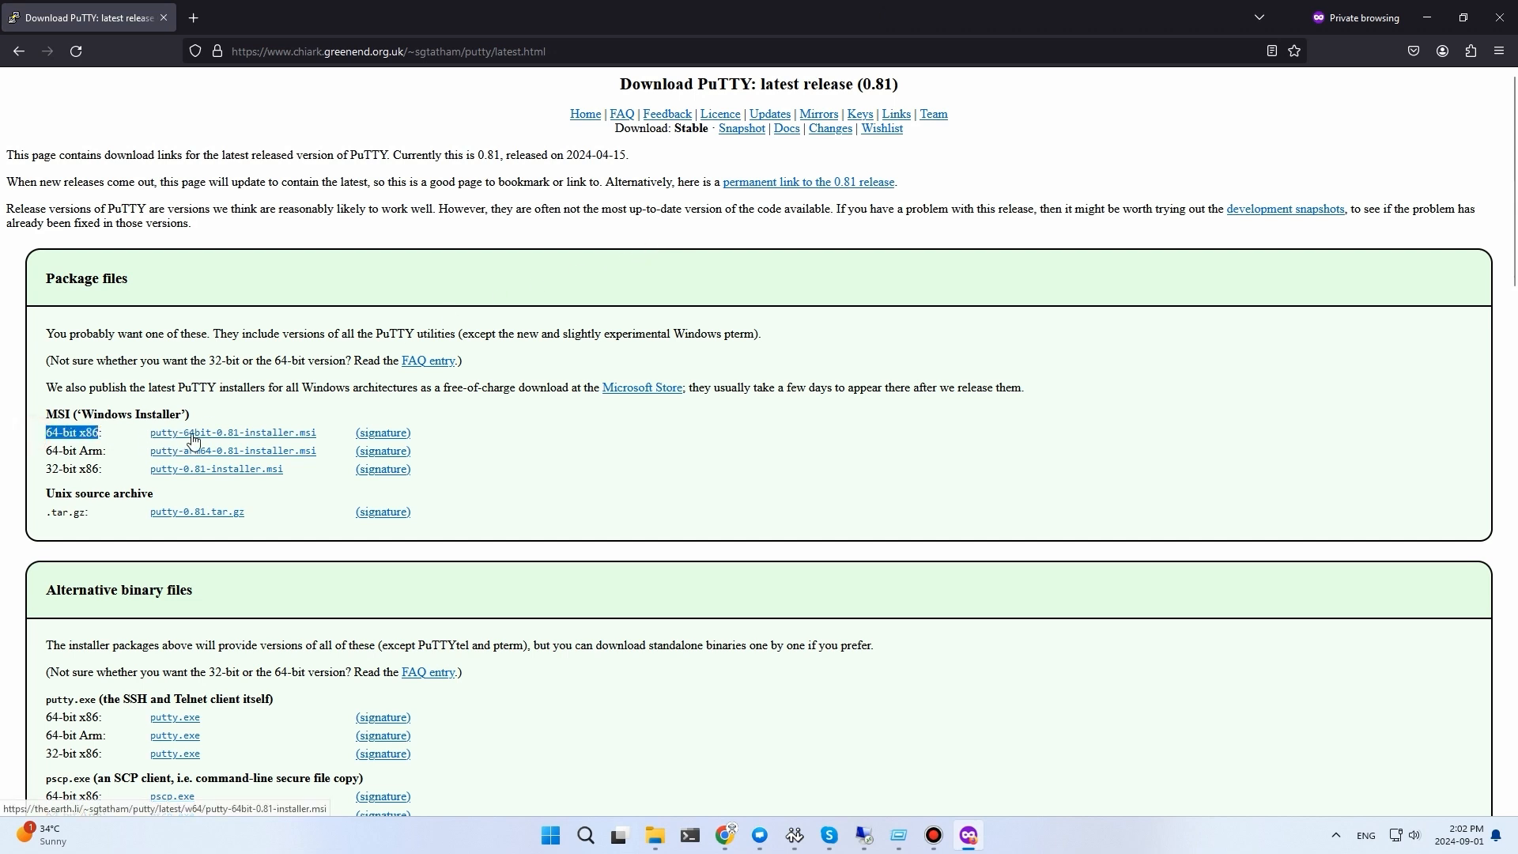
pyautogui.click(232, 432)
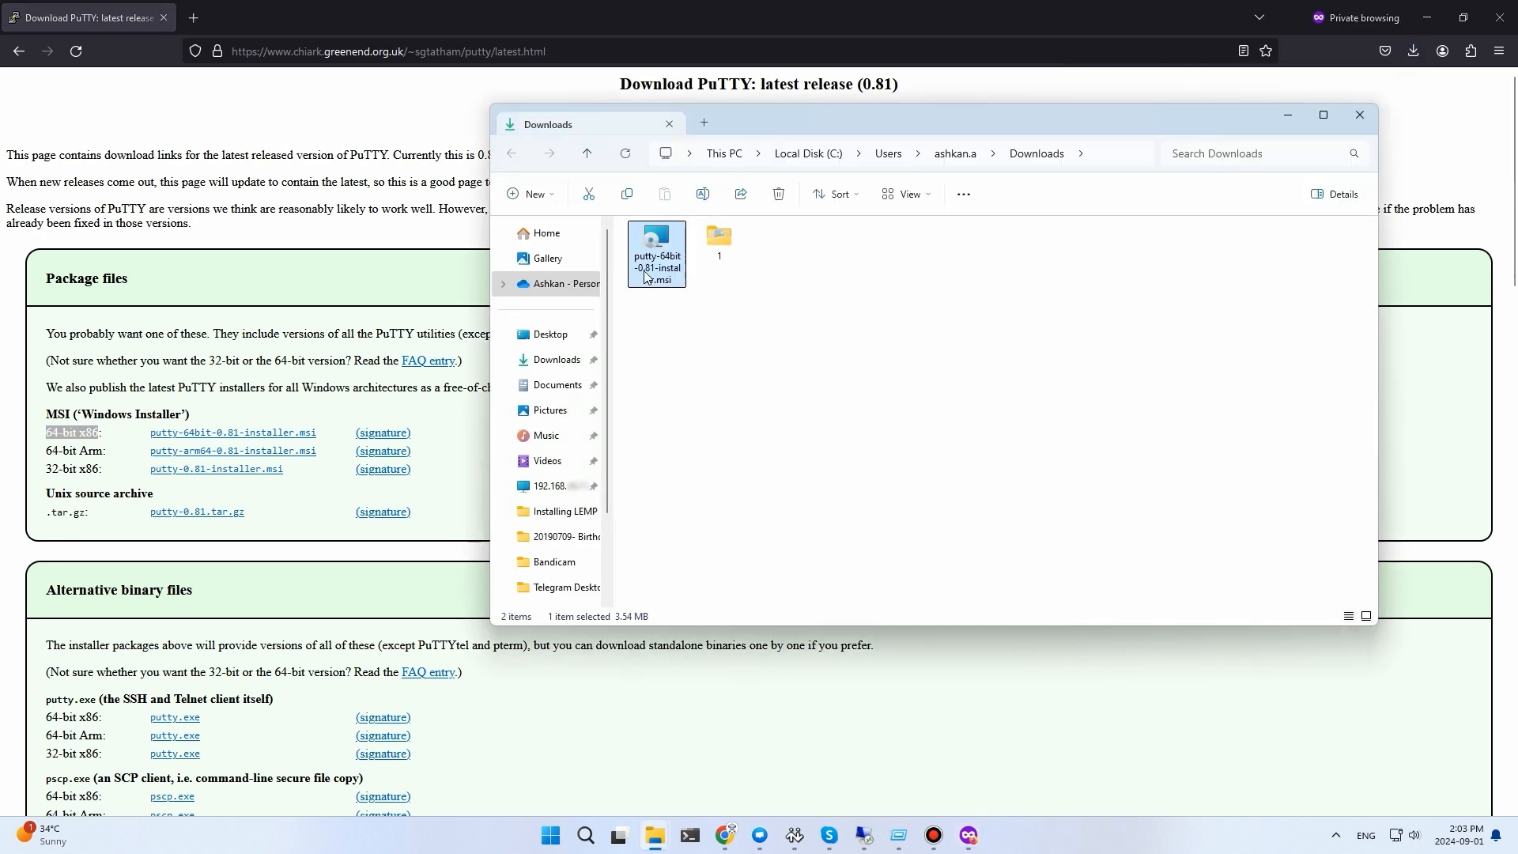
pyautogui.moveTo(655, 256)
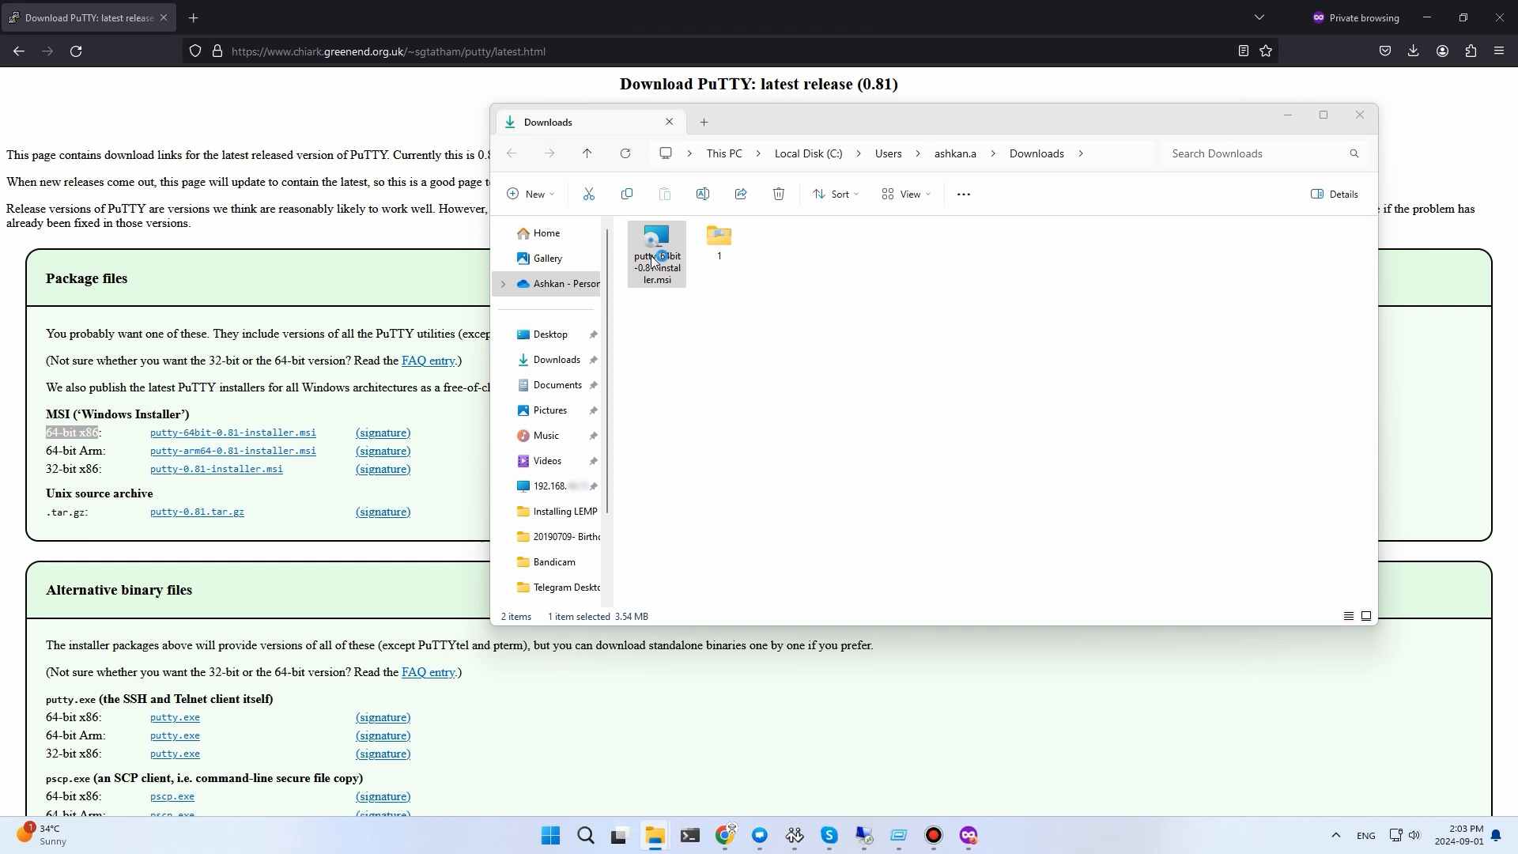
# - Install PuTTY 0.81 64-bit into the default folder, skipping the README at finish
pyautogui.doubleClick(655, 251)
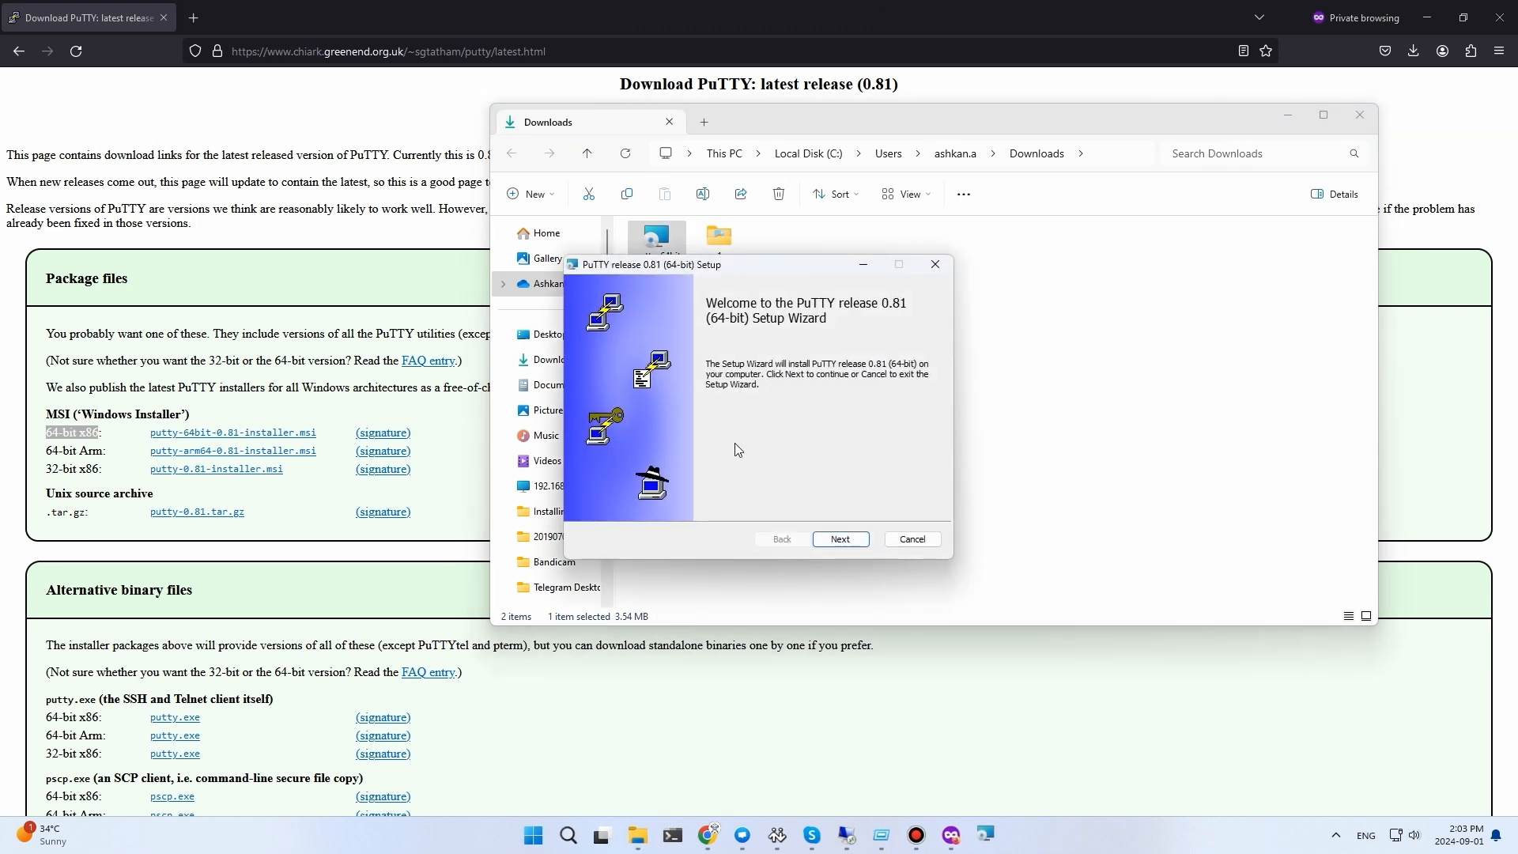
pyautogui.click(838, 538)
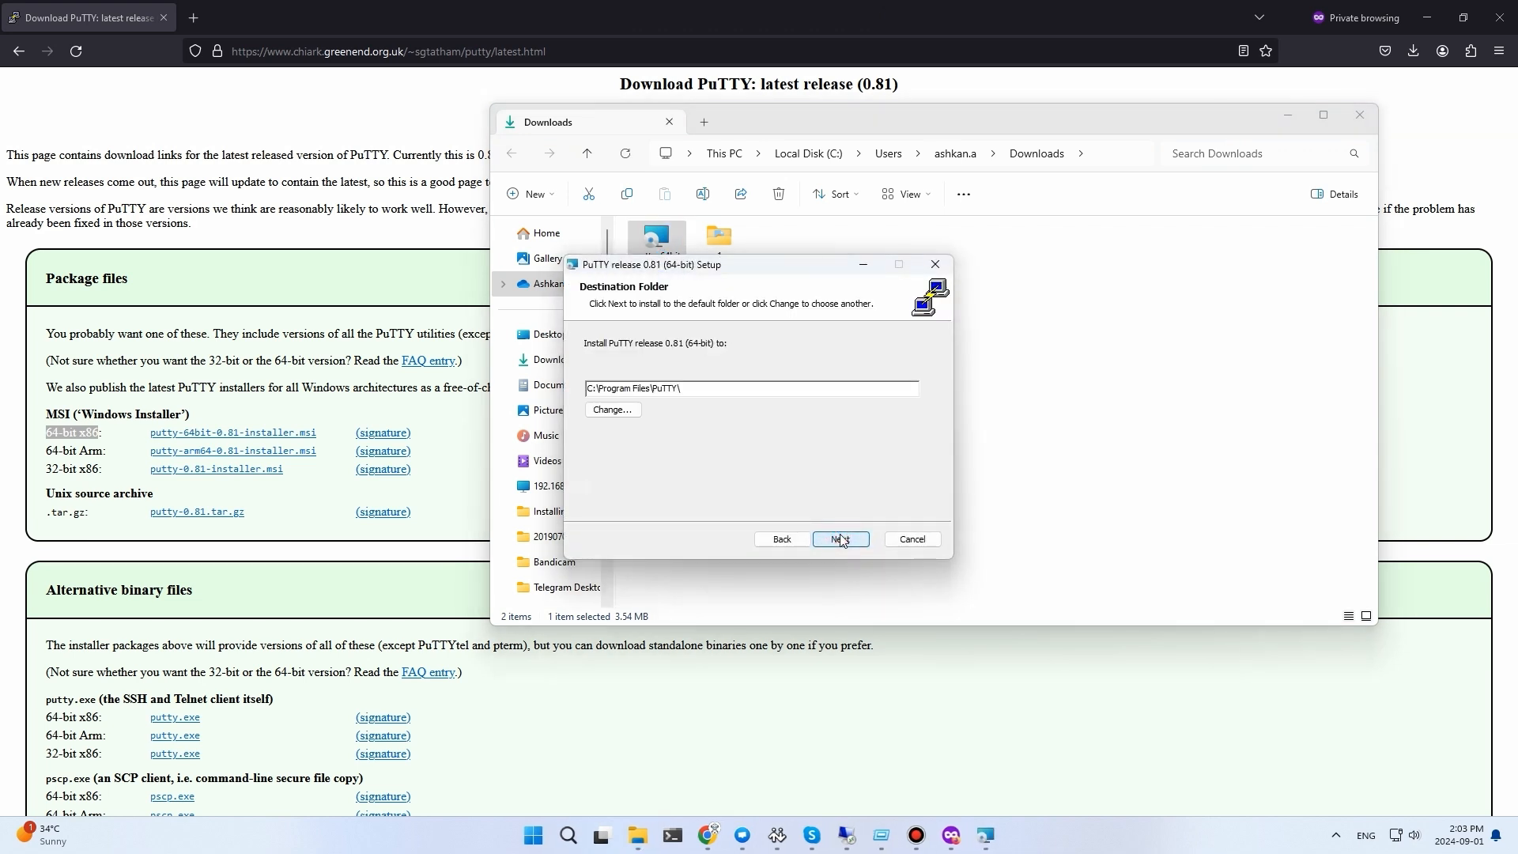
pyautogui.click(835, 540)
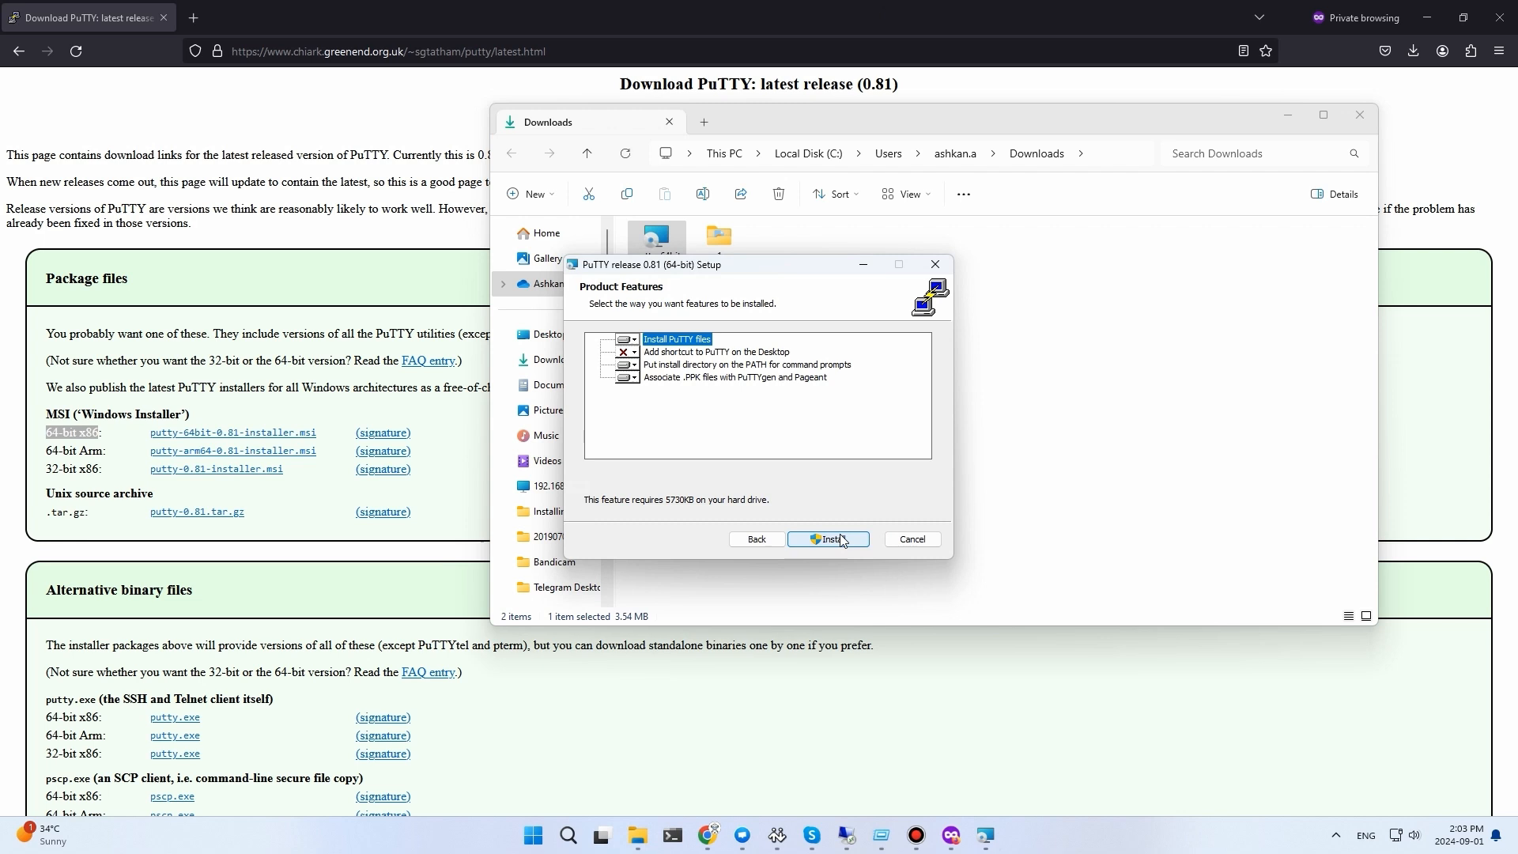
pyautogui.click(827, 539)
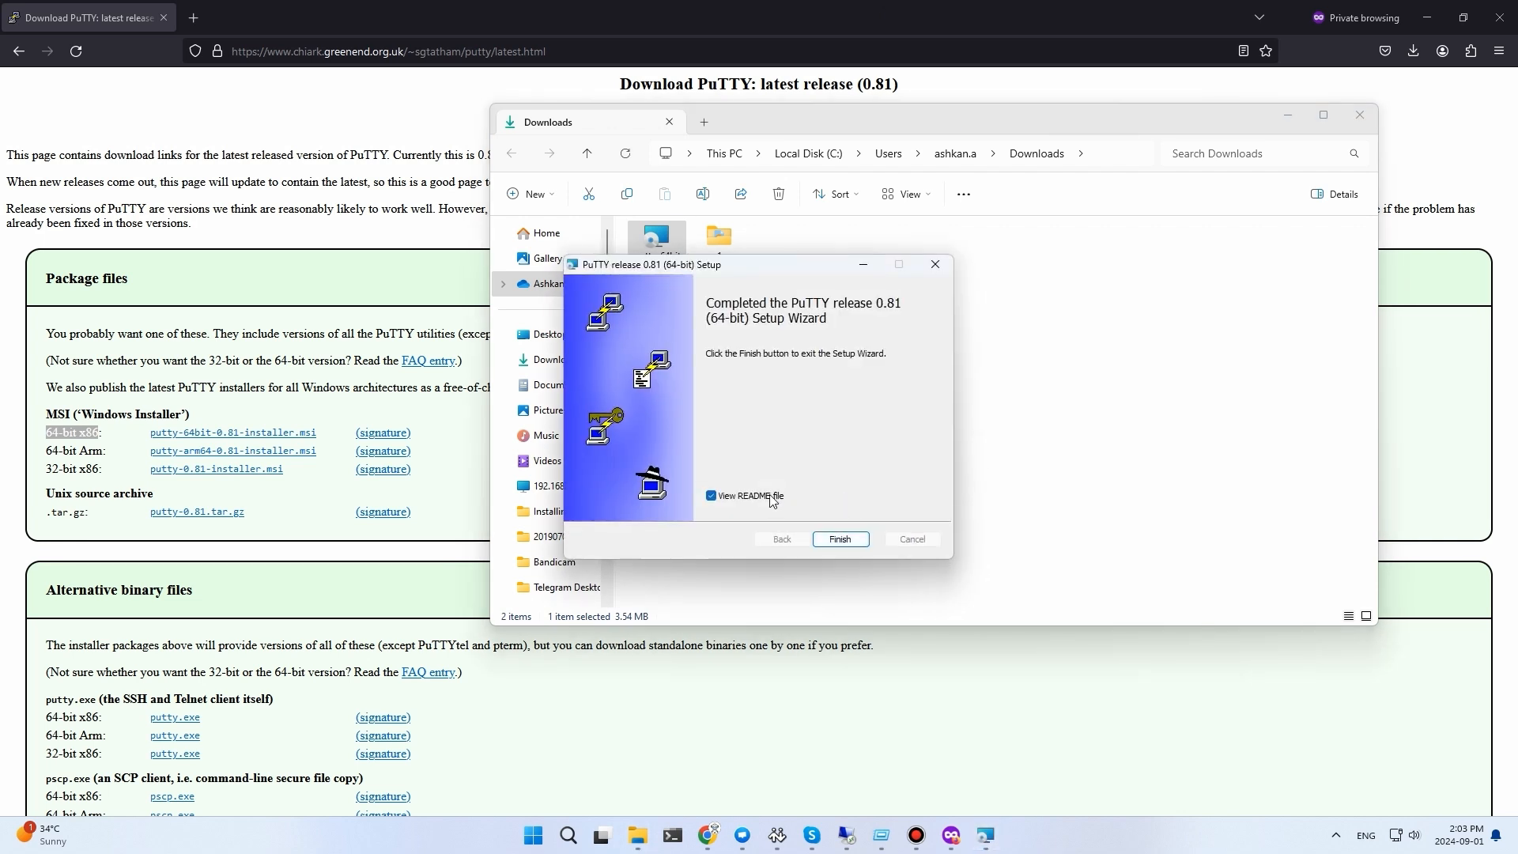
pyautogui.click(709, 496)
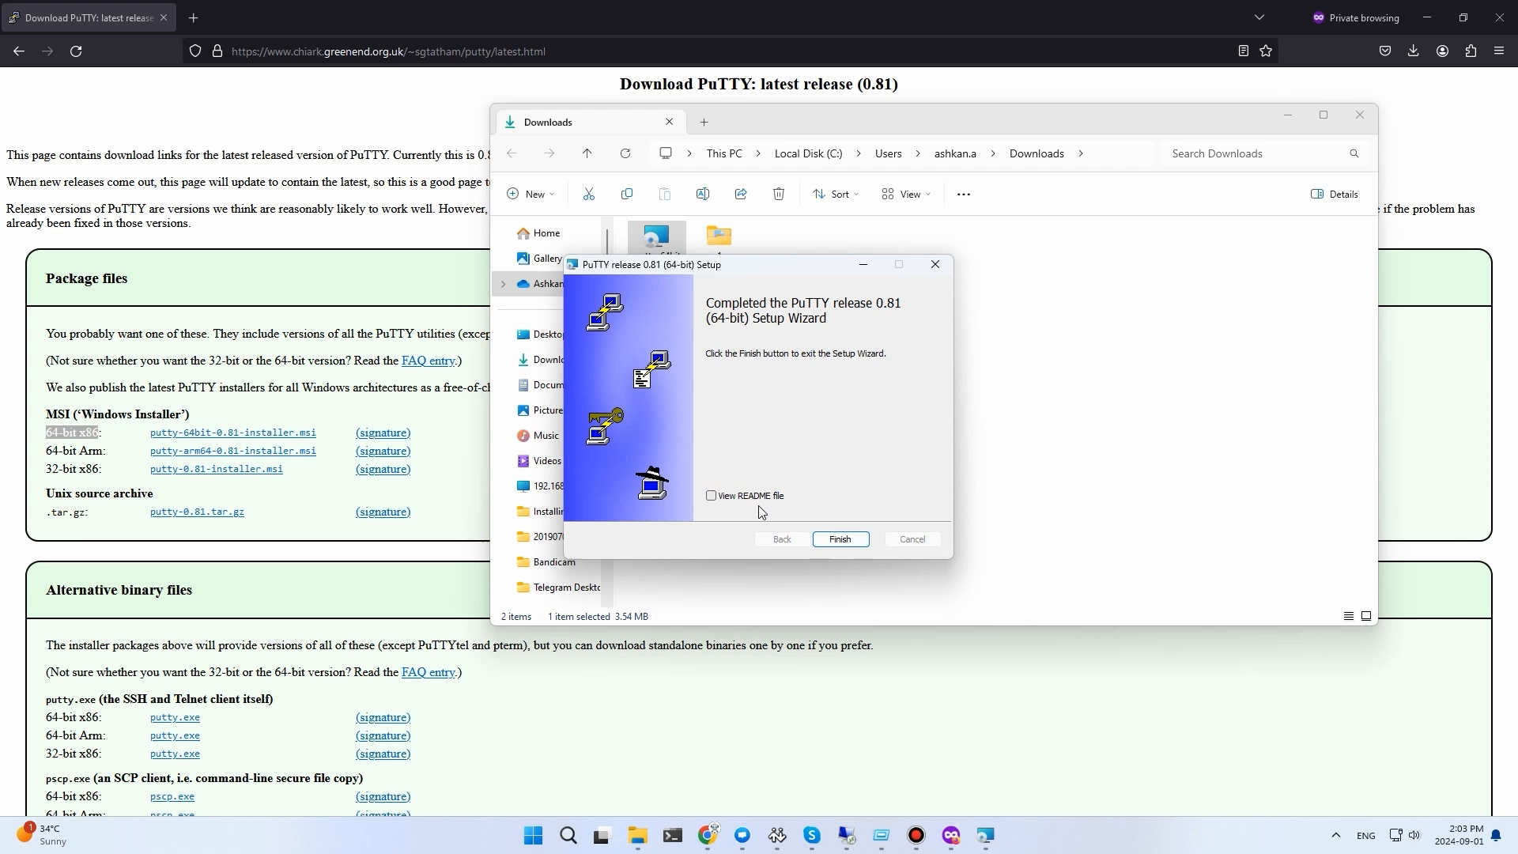
pyautogui.click(838, 539)
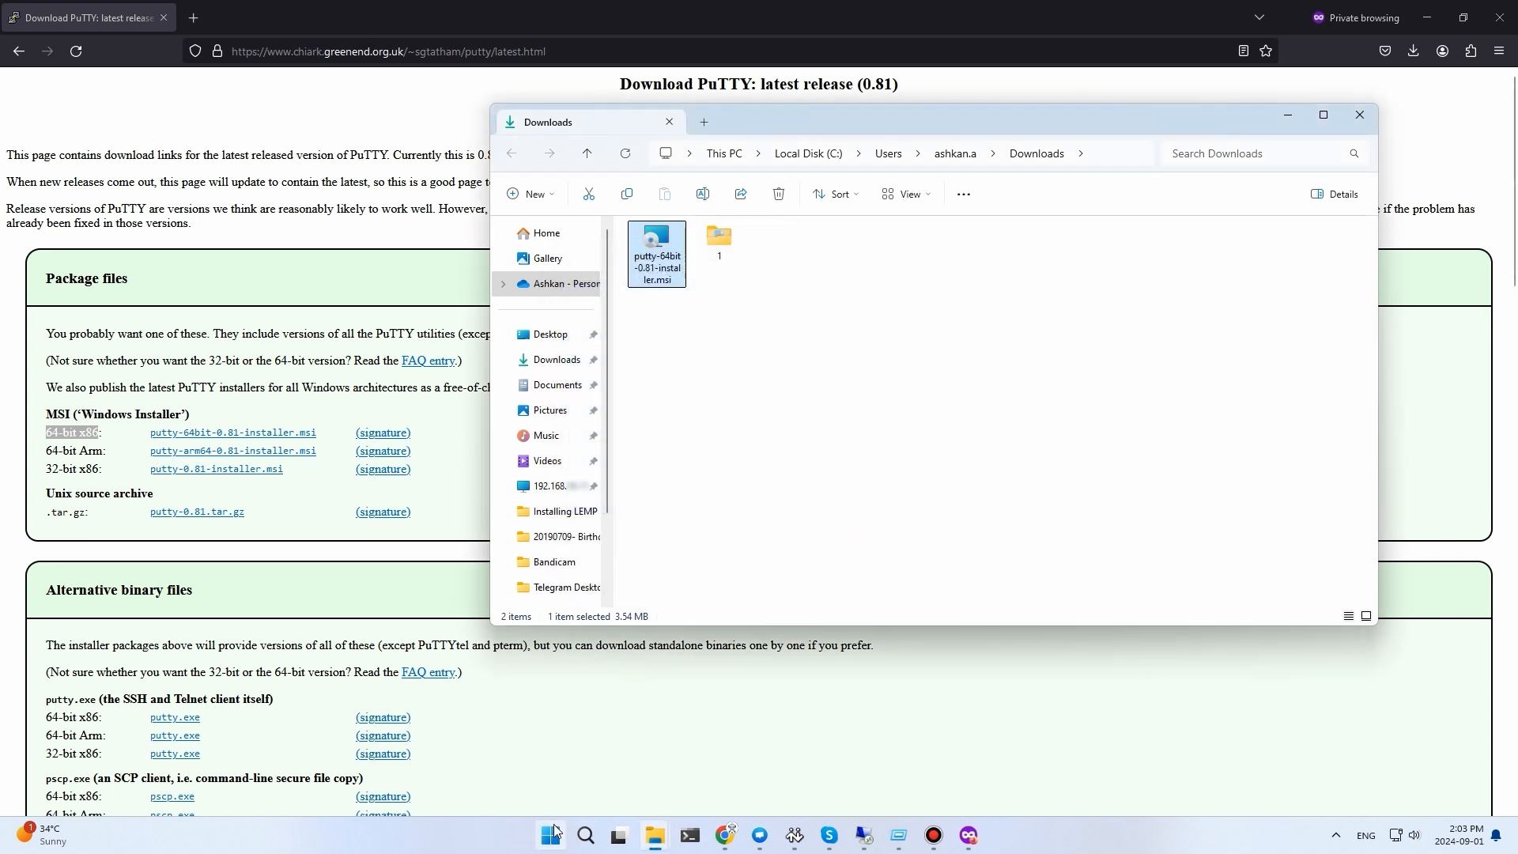
# - Launch the pinned PuTTY app from Start and close the Downloads window
pyautogui.click(551, 834)
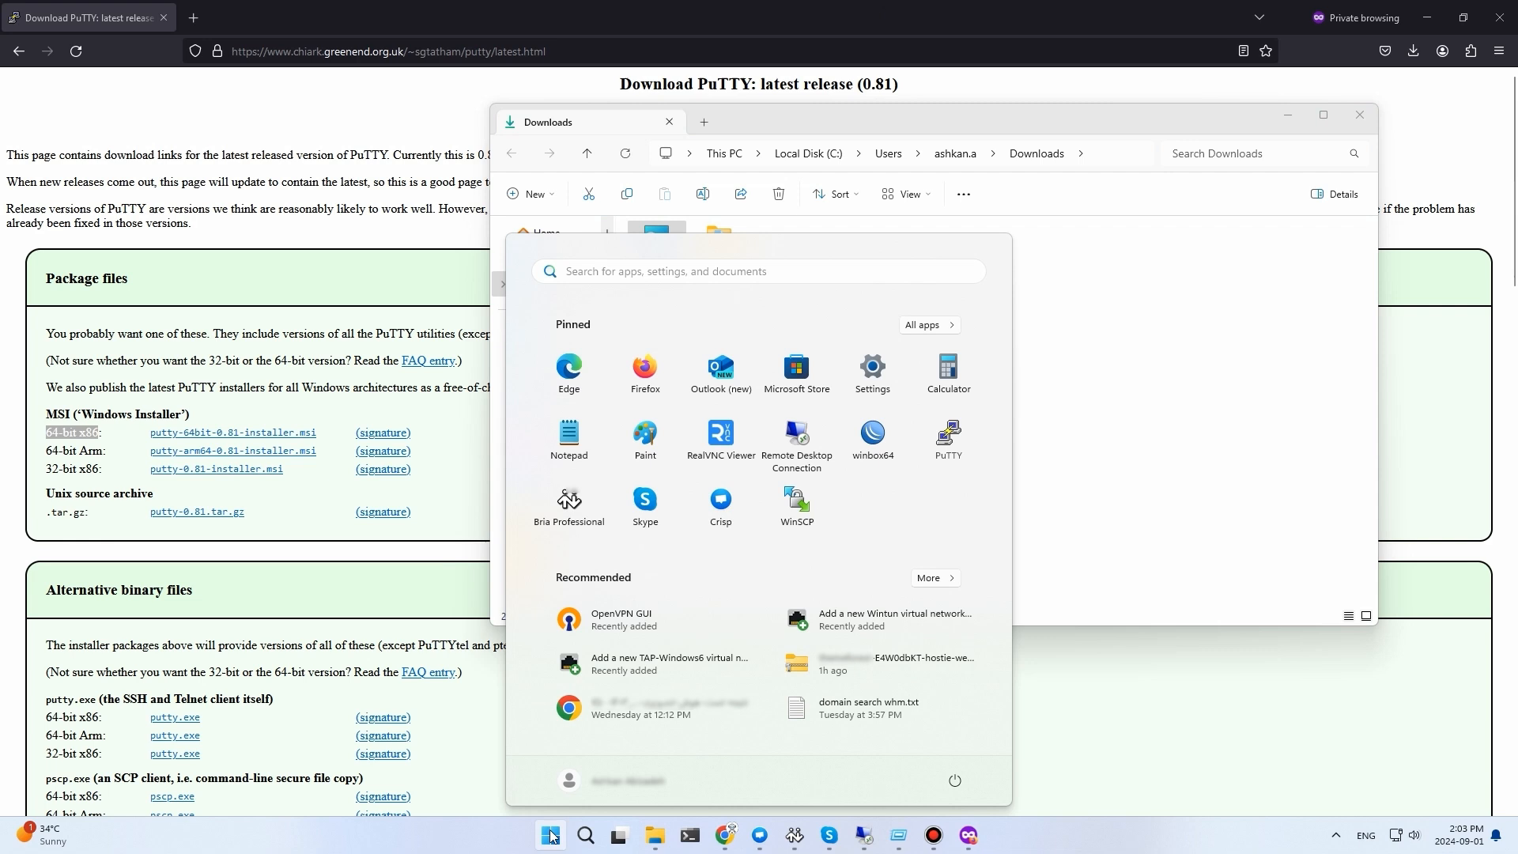
pyautogui.click(550, 835)
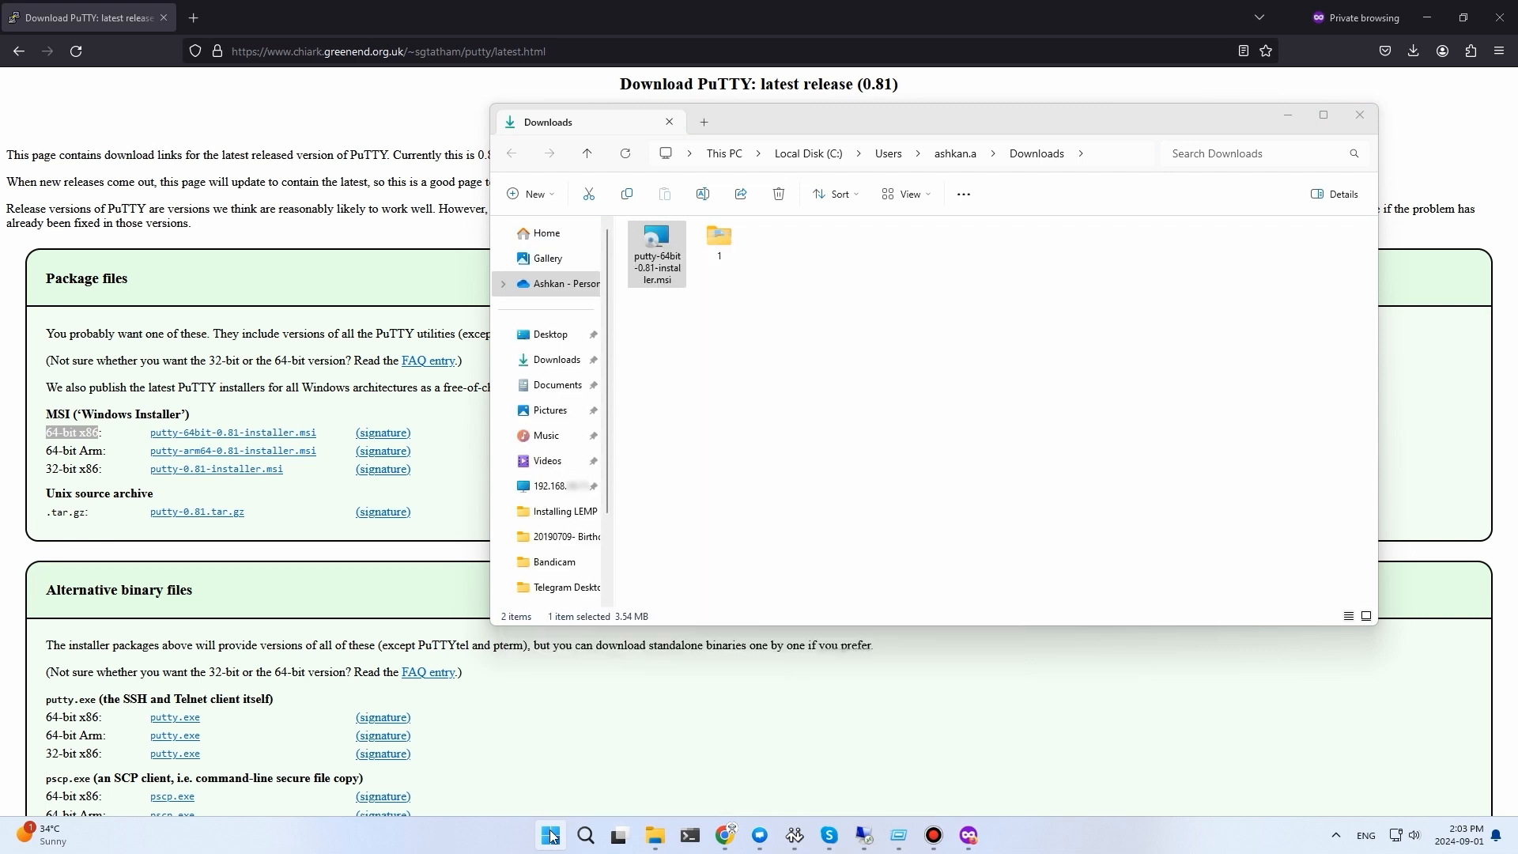
pyautogui.click(549, 834)
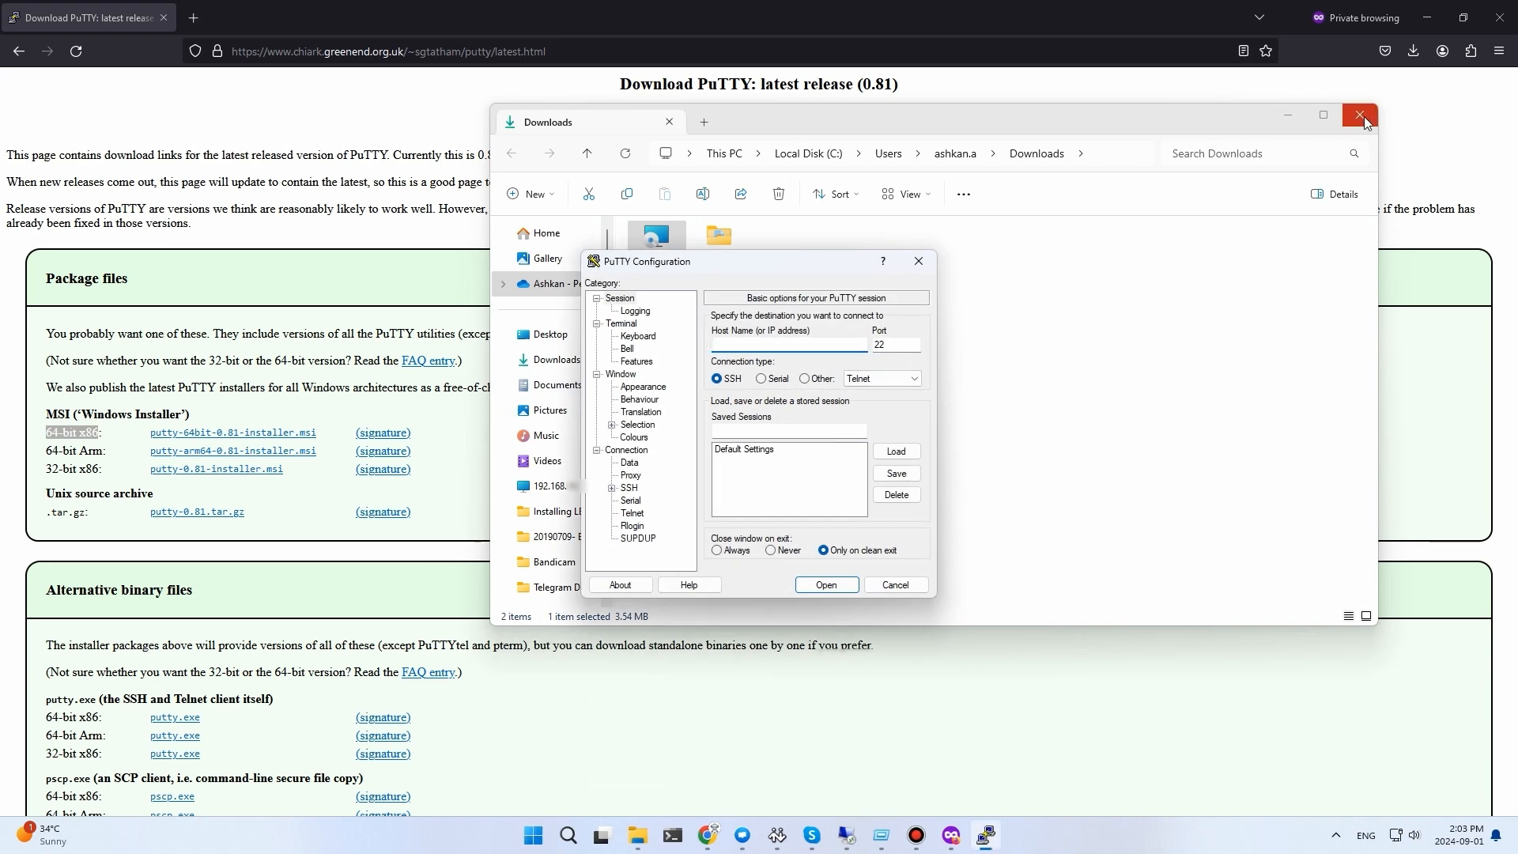
pyautogui.click(1363, 113)
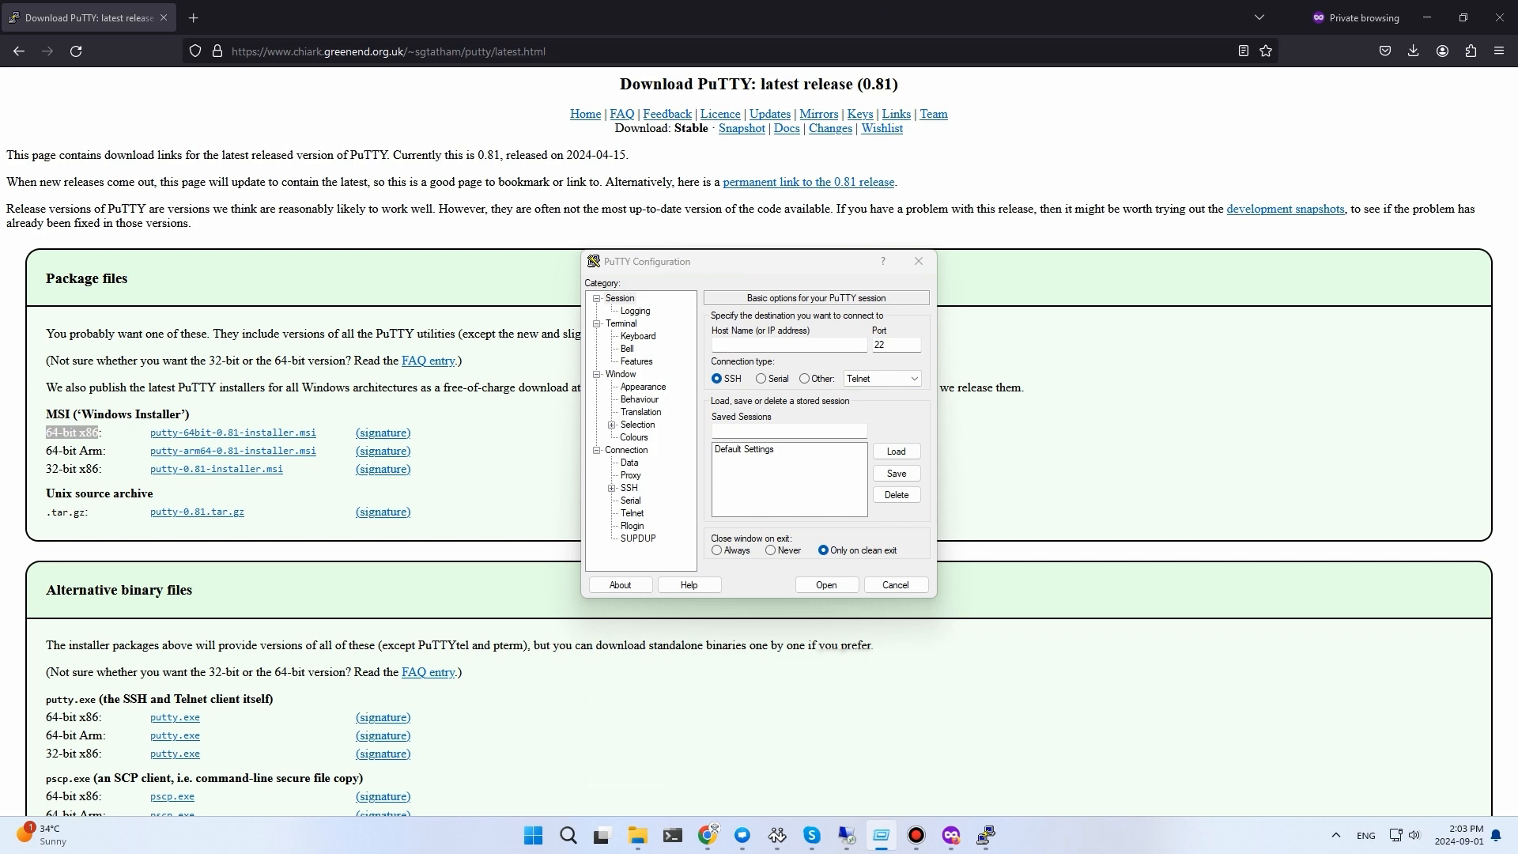
# - Enter the VPS IP as Host Name with SSH selected and open the connection
pyautogui.click(788, 345)
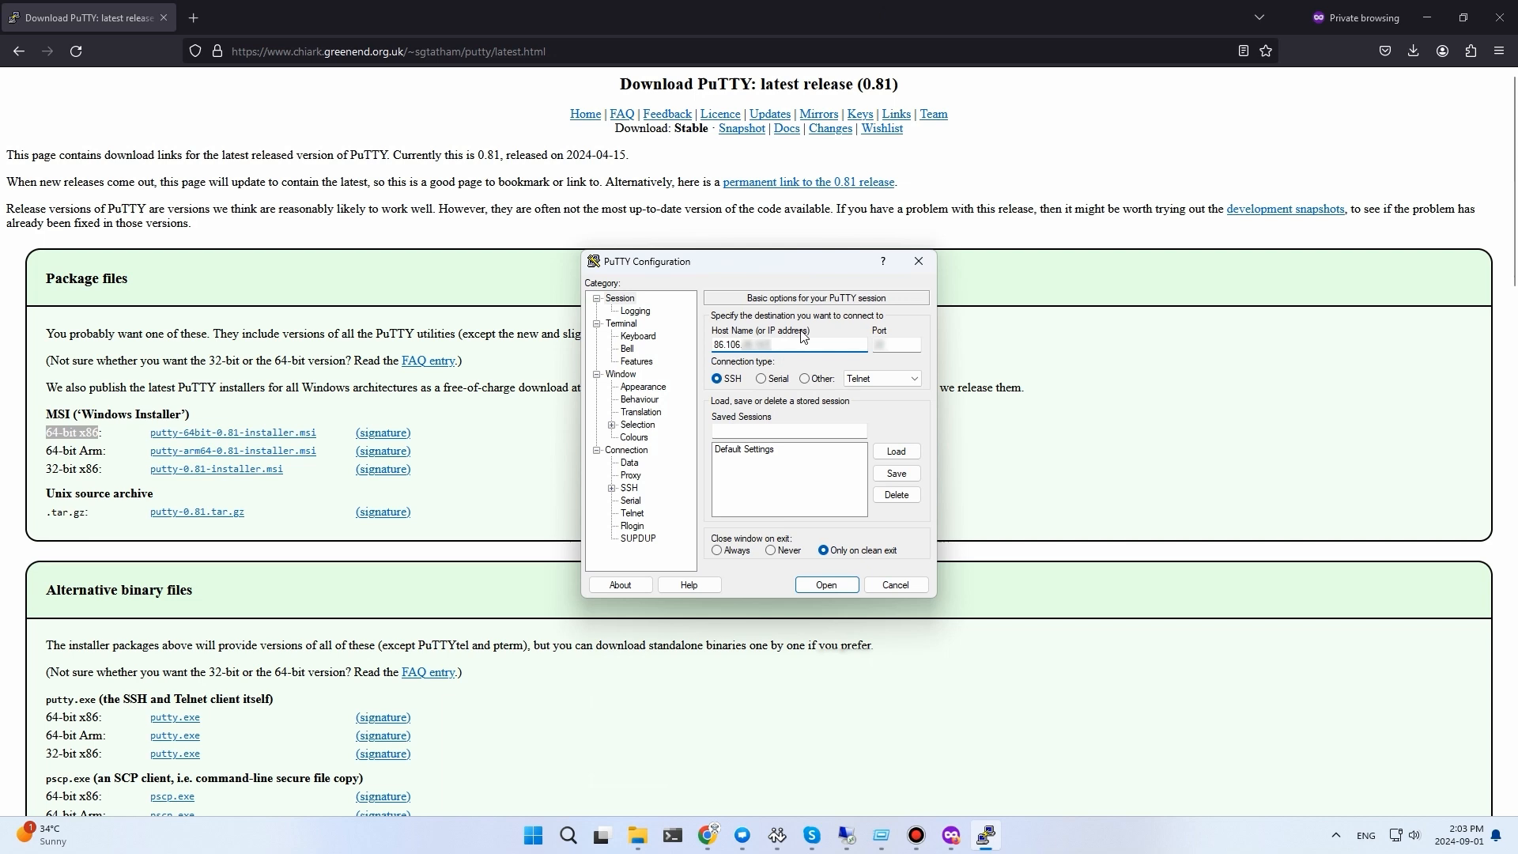
pyautogui.moveTo(835, 539)
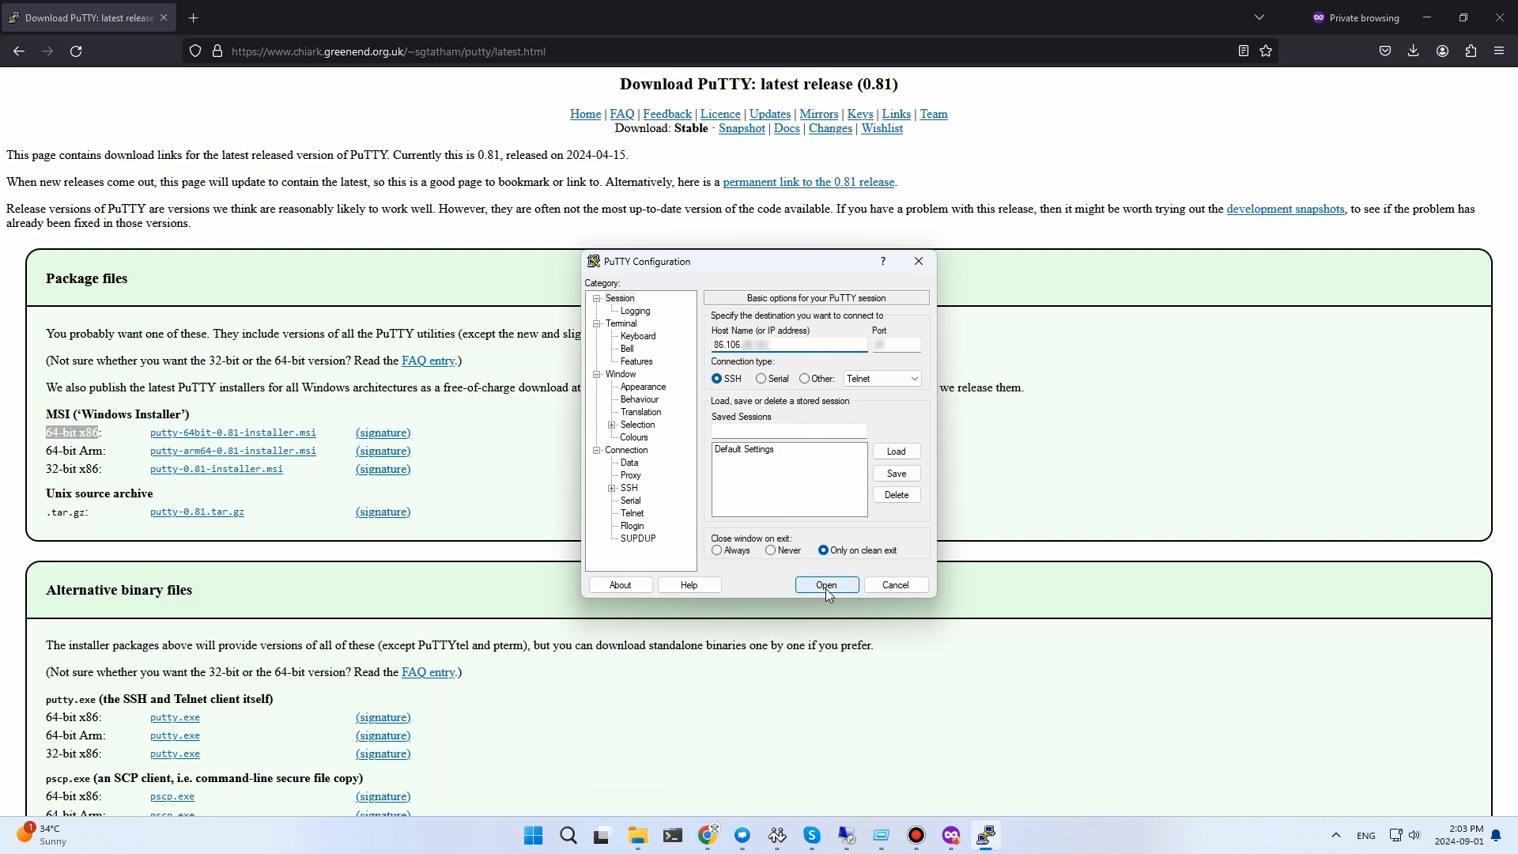
pyautogui.click(824, 584)
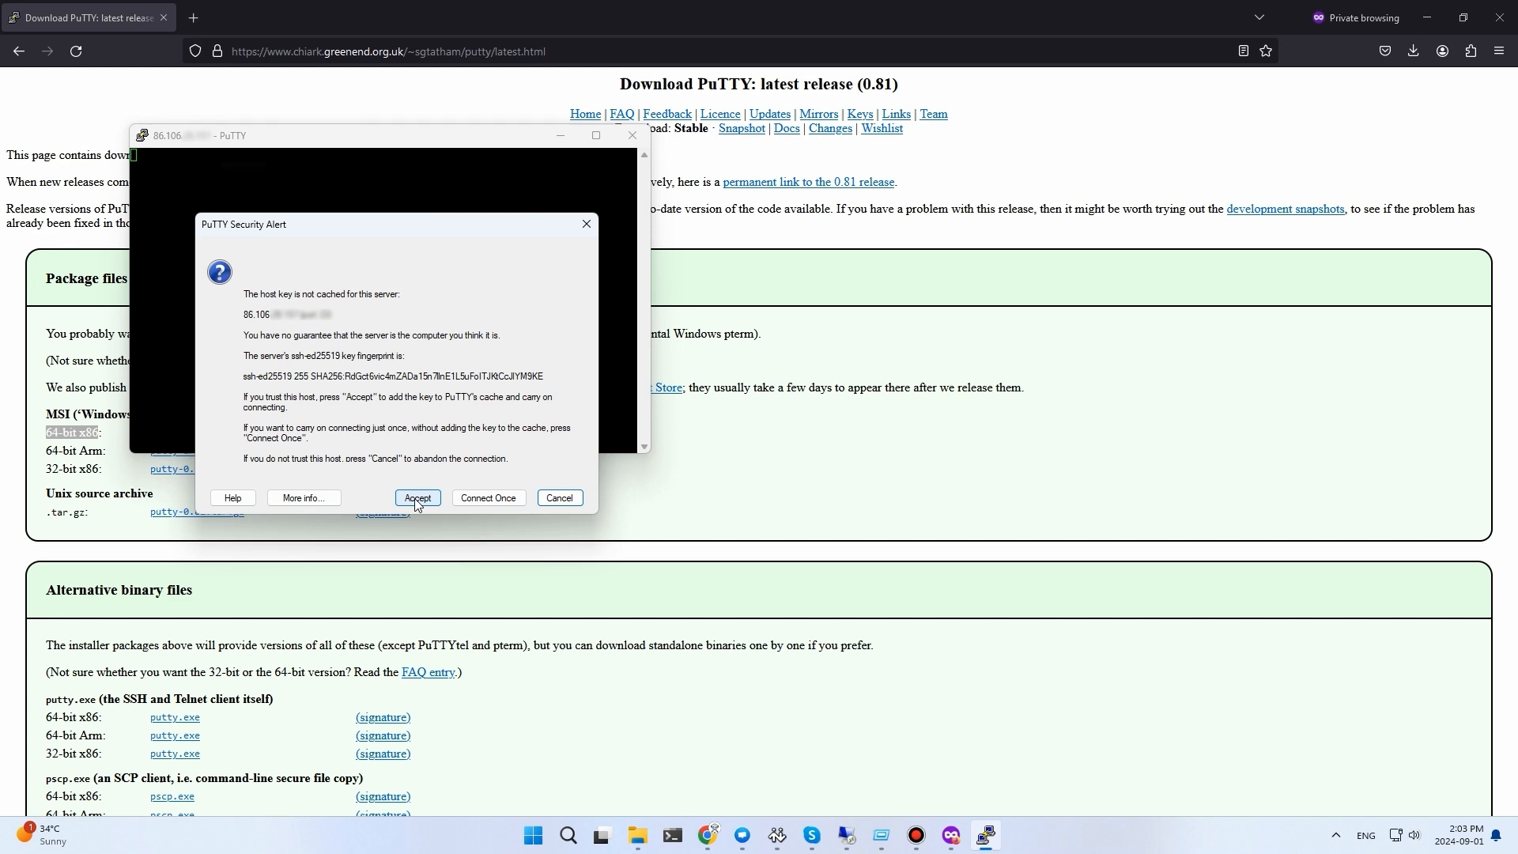
# - Accept the server's host key and log in as root
pyautogui.click(417, 497)
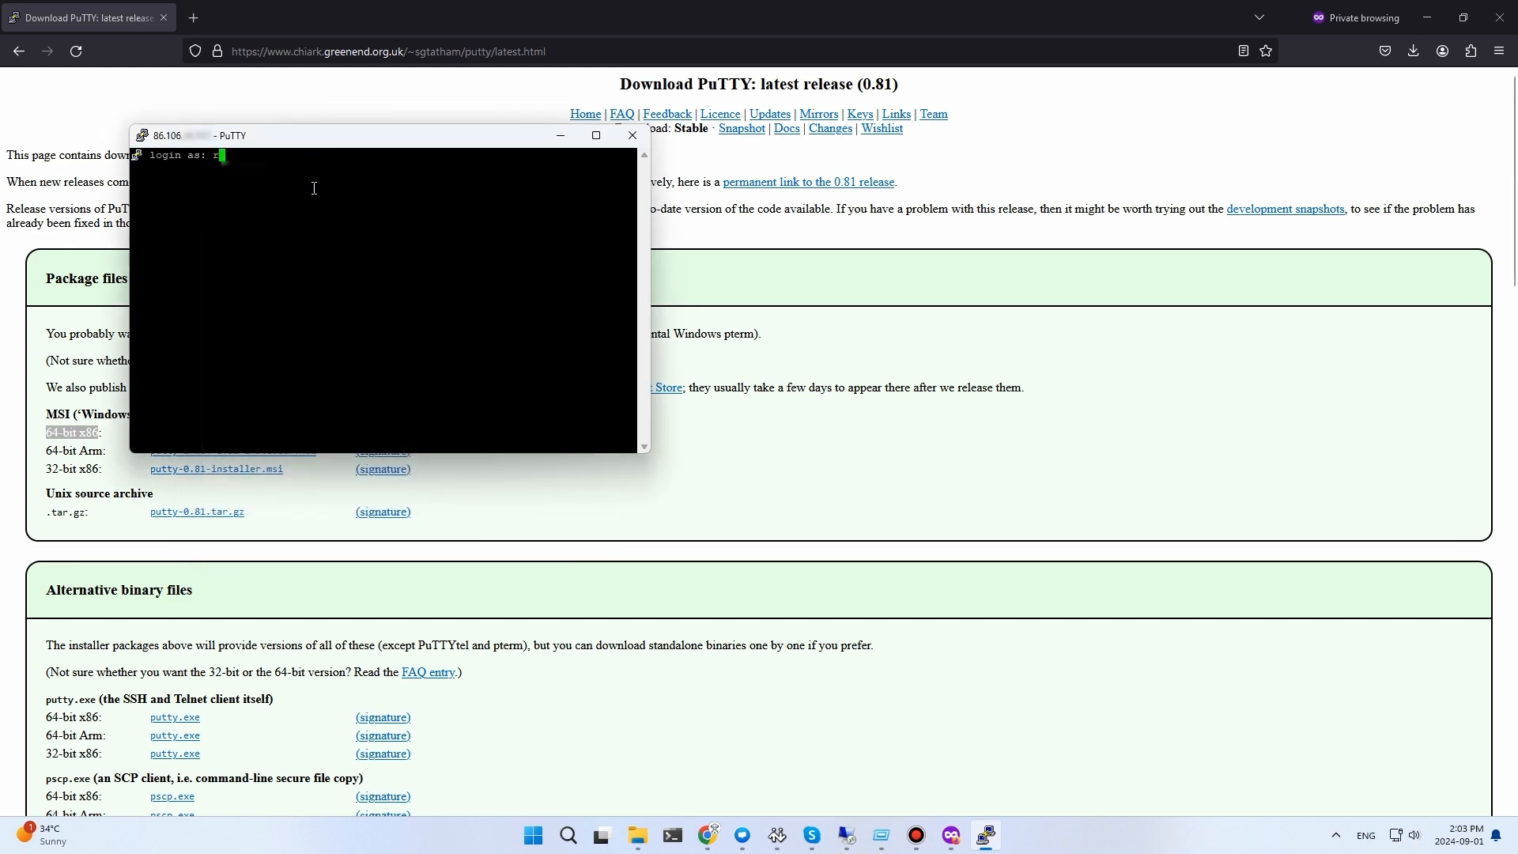
pyautogui.write('root')
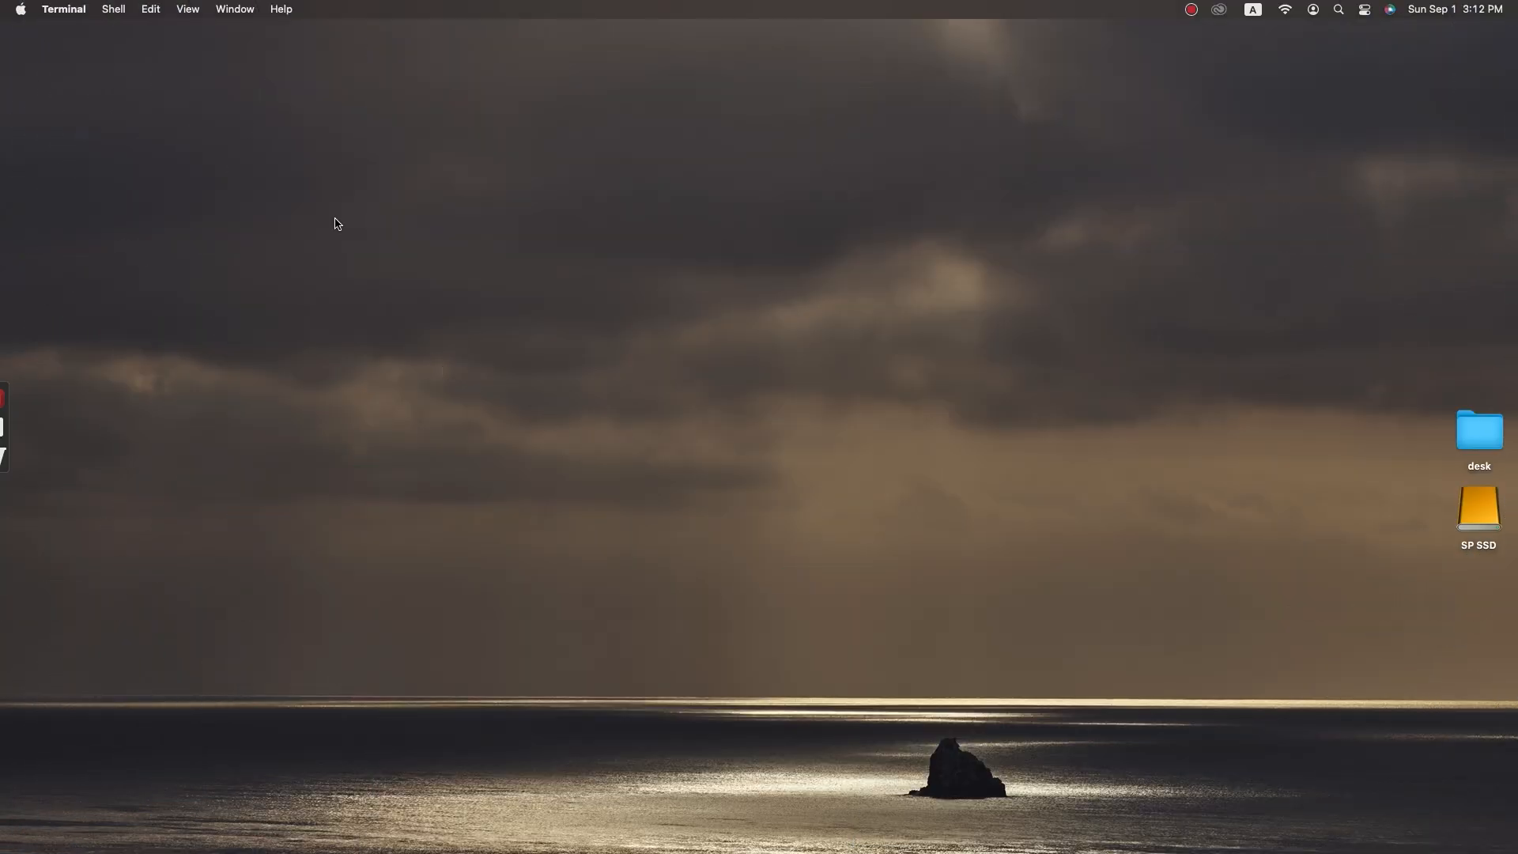
pyautogui.moveTo(227, 48)
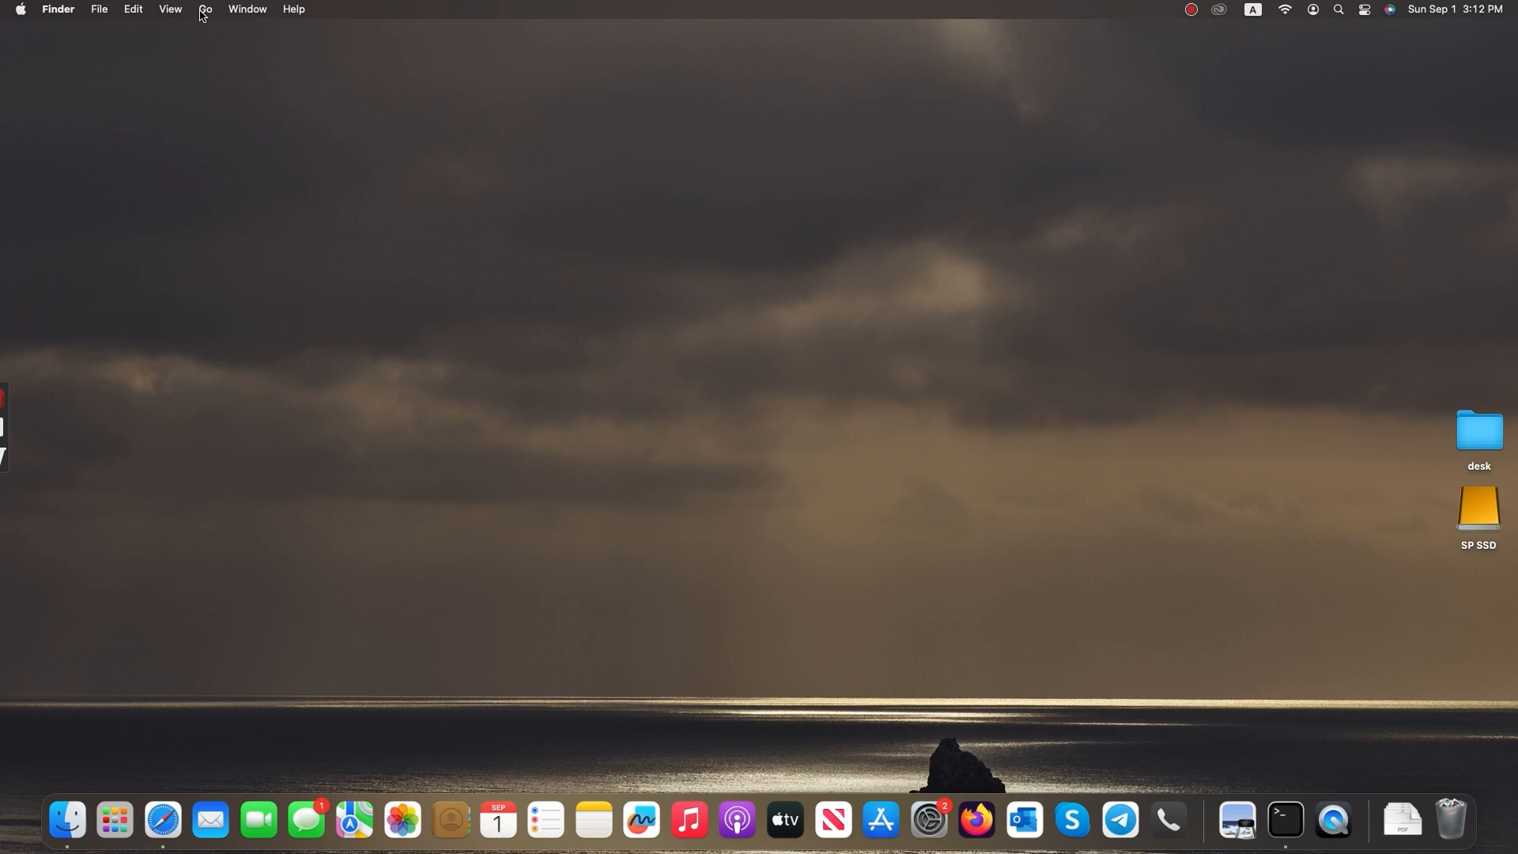
# - Launch Terminal from Finder's Go > Utilities folder
pyautogui.click(204, 9)
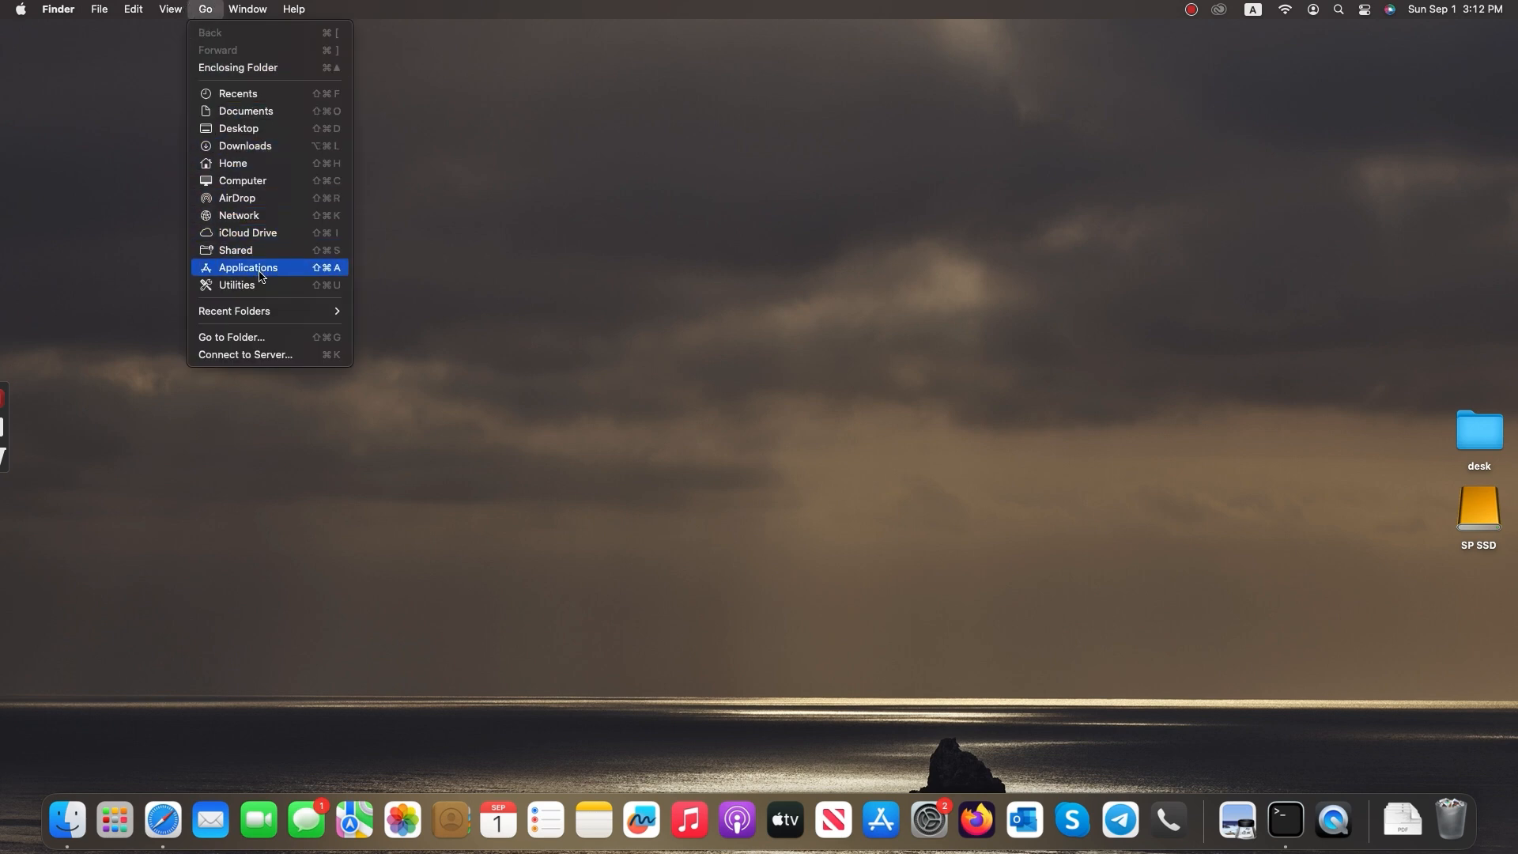
pyautogui.click(236, 285)
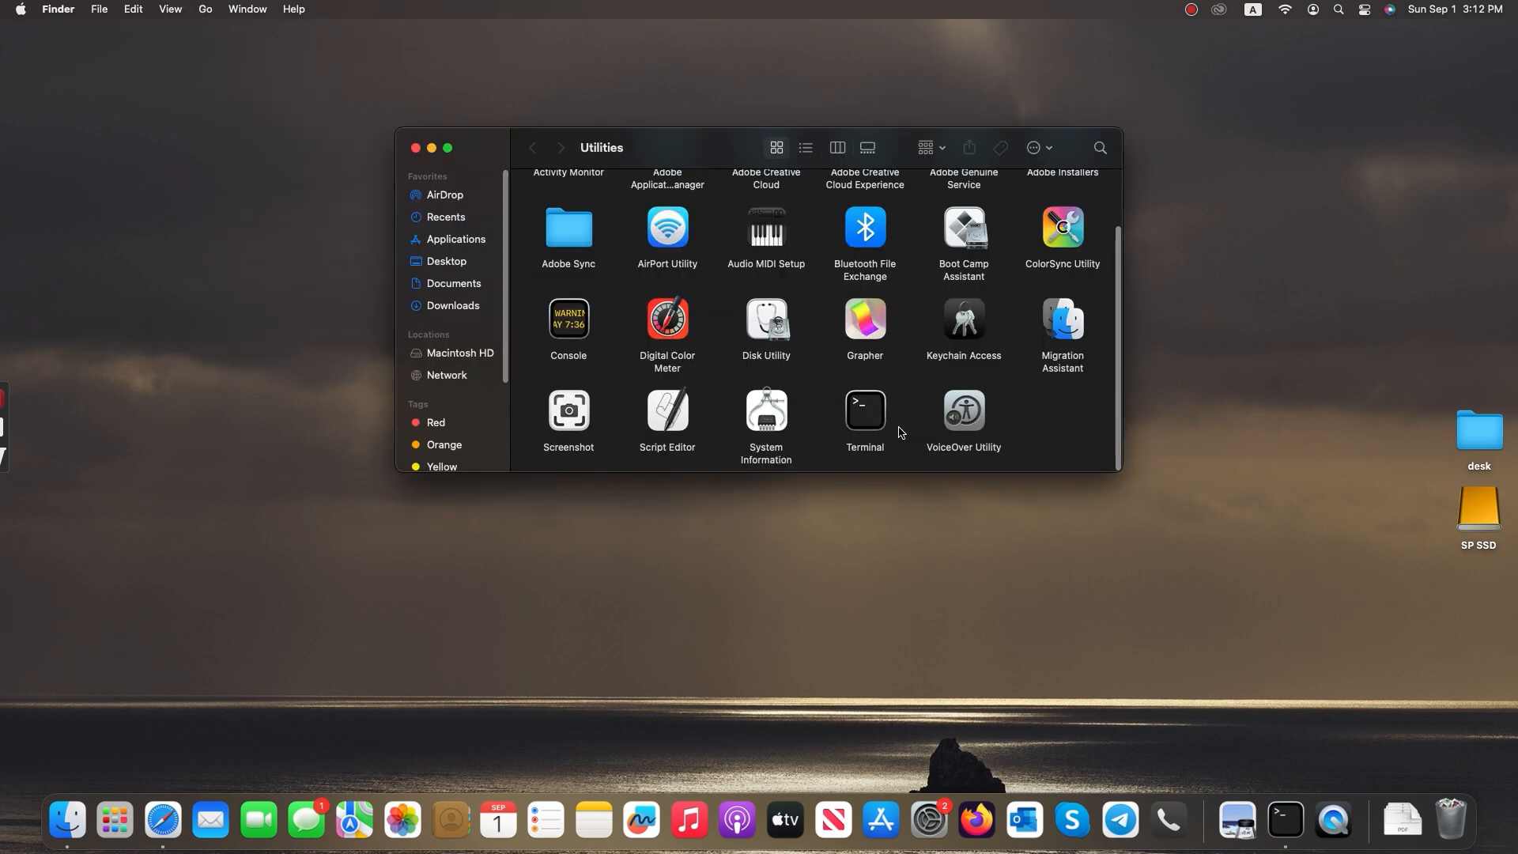
pyautogui.doubleClick(864, 409)
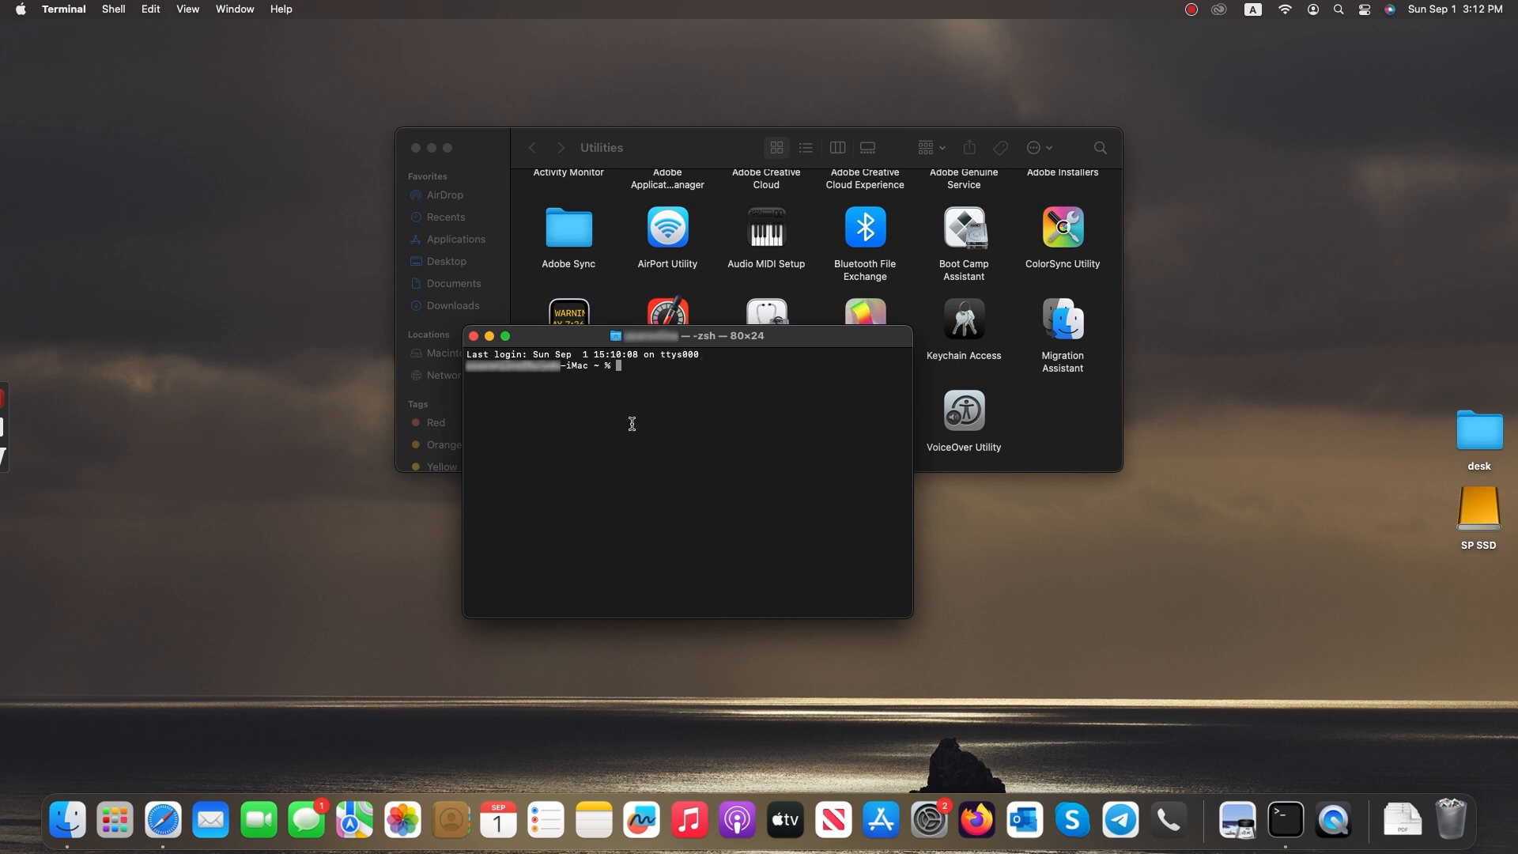
# - Run 'ssh root@' followed by the VPS IP address in Terminal
pyautogui.write('ssh')
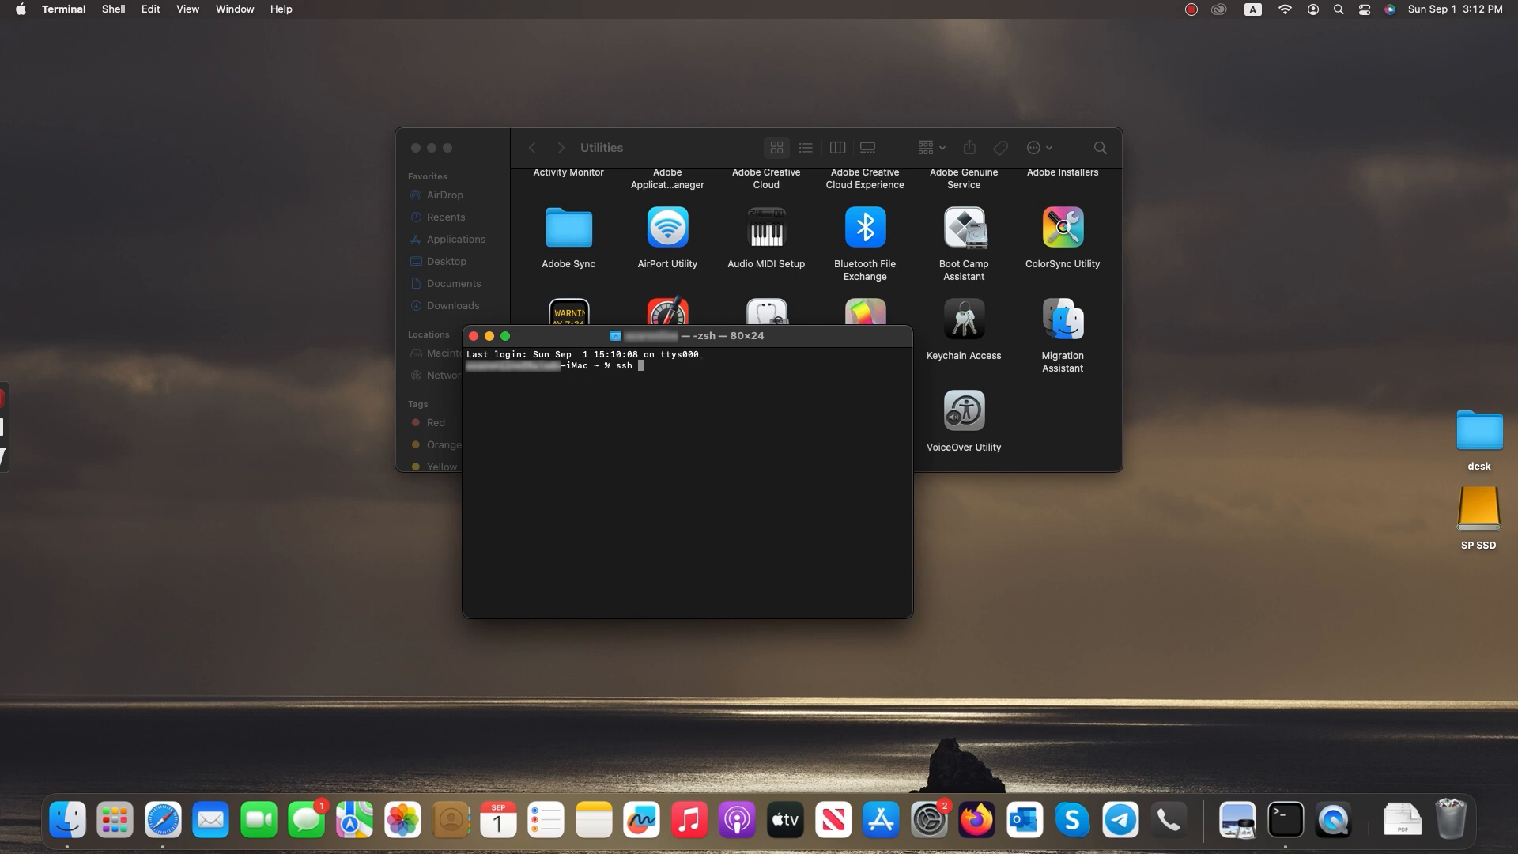
pyautogui.write('root@')
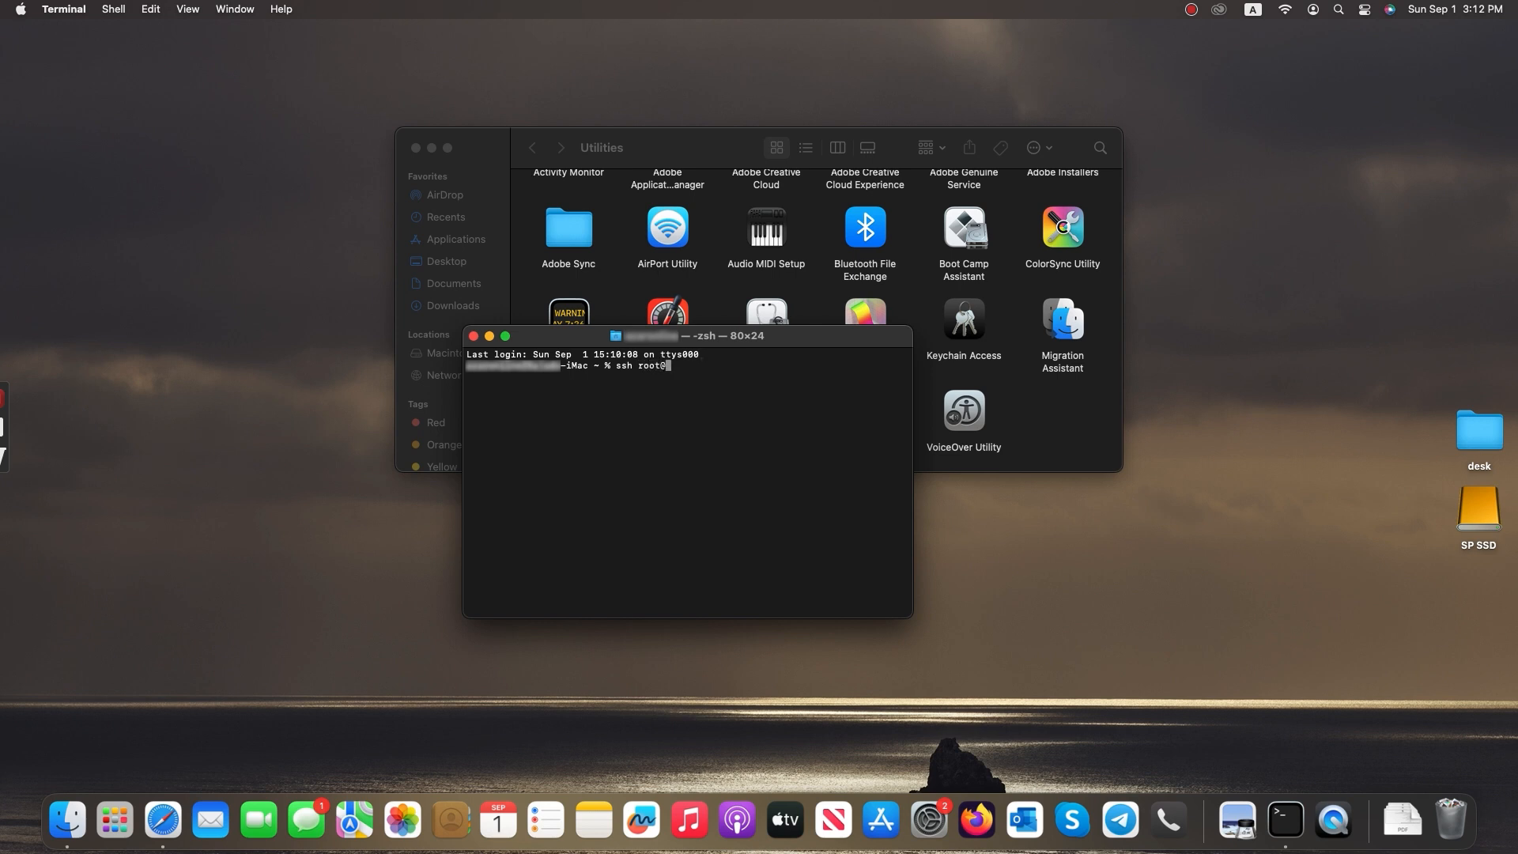
pyautogui.write('86.1')
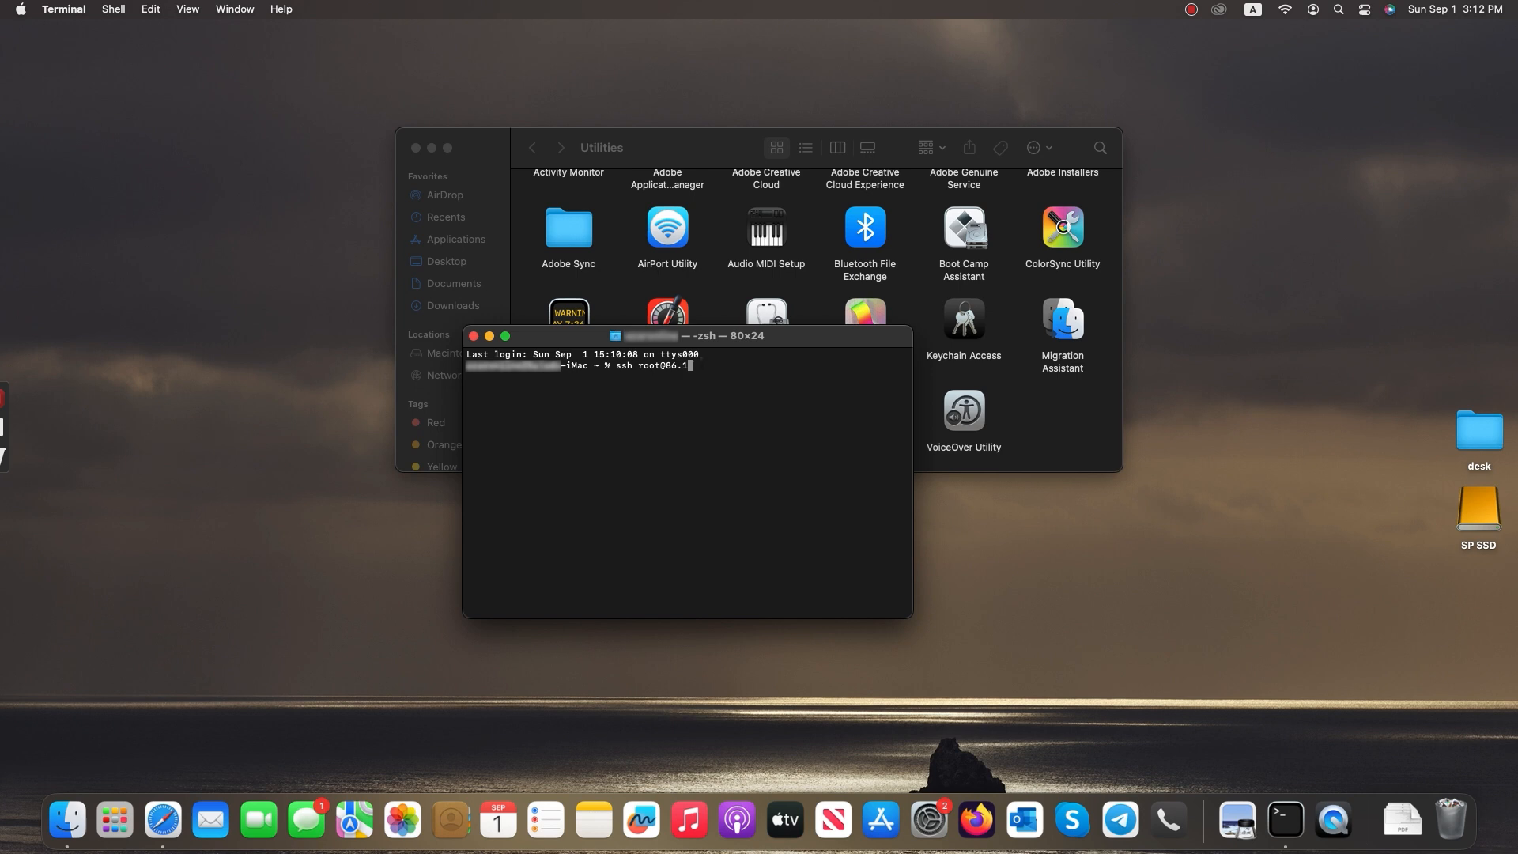
pyautogui.write('06.')
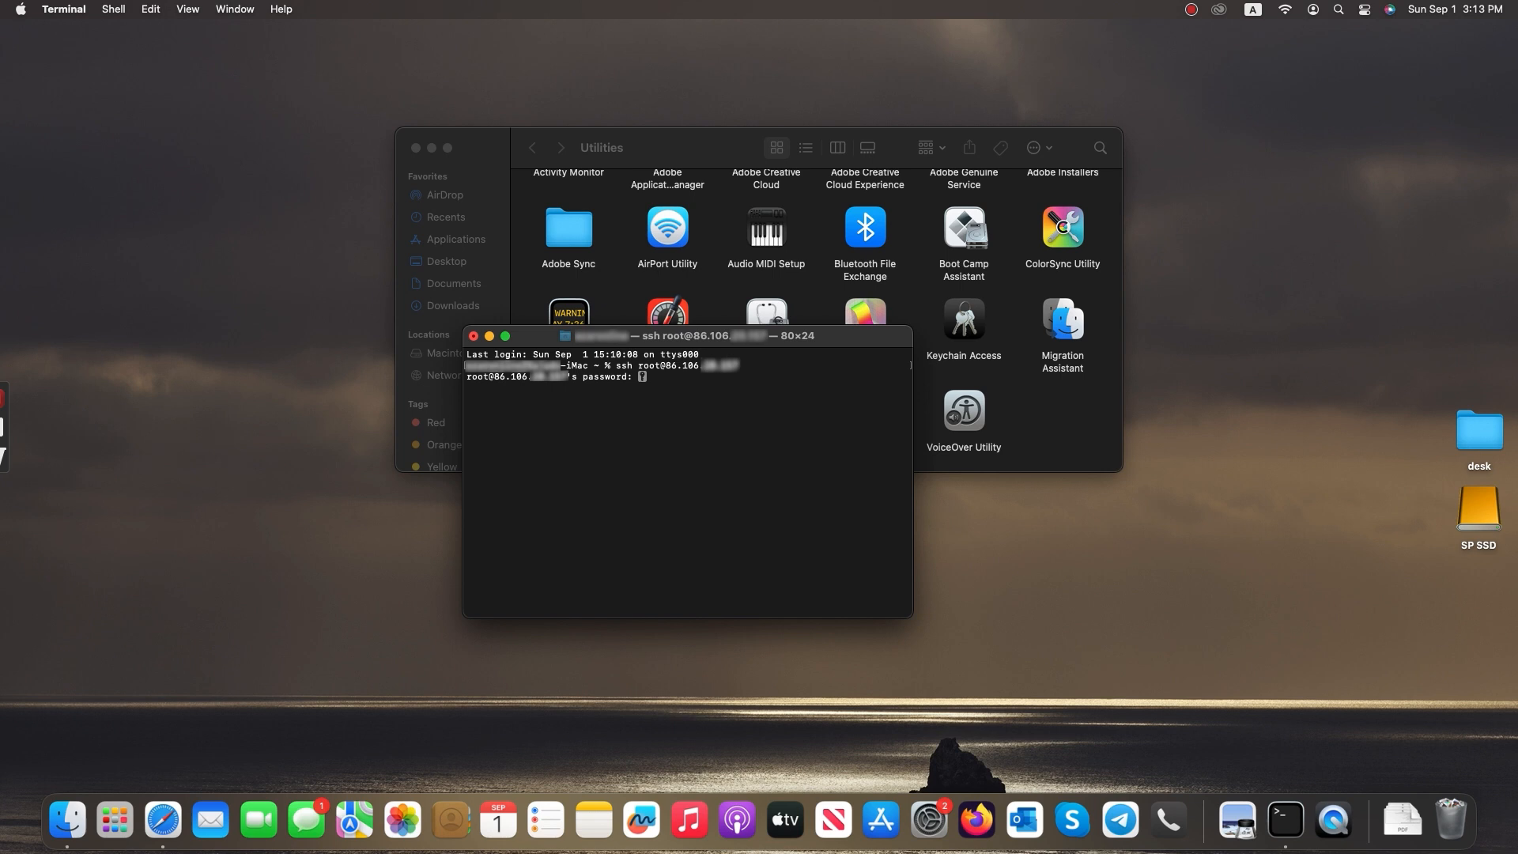
# - Submit the root password to reach the server's root shell prompt
pyautogui.press('Return')
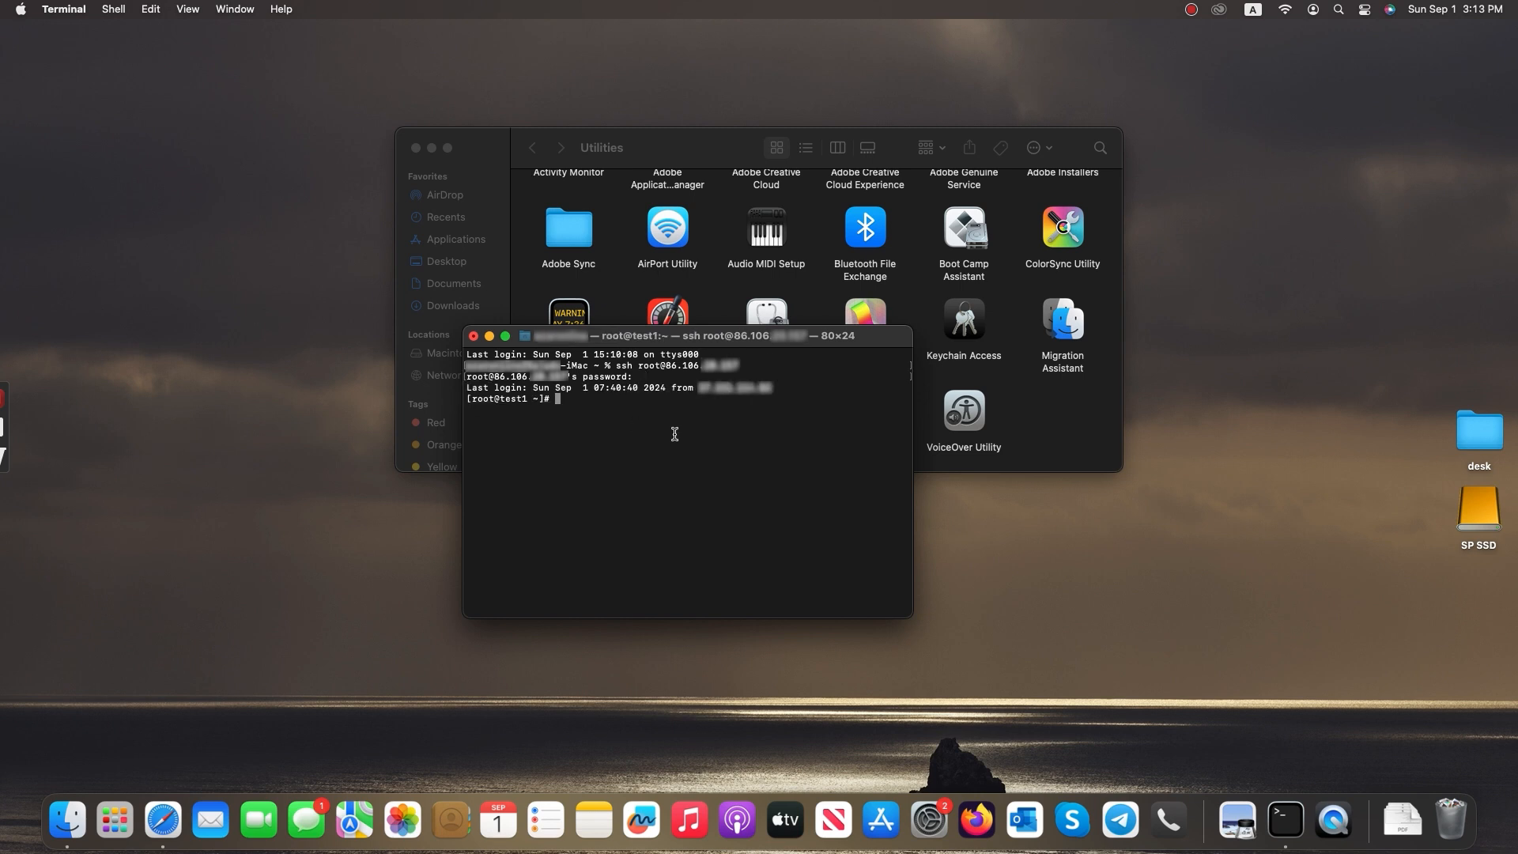
pyautogui.moveTo(706, 433)
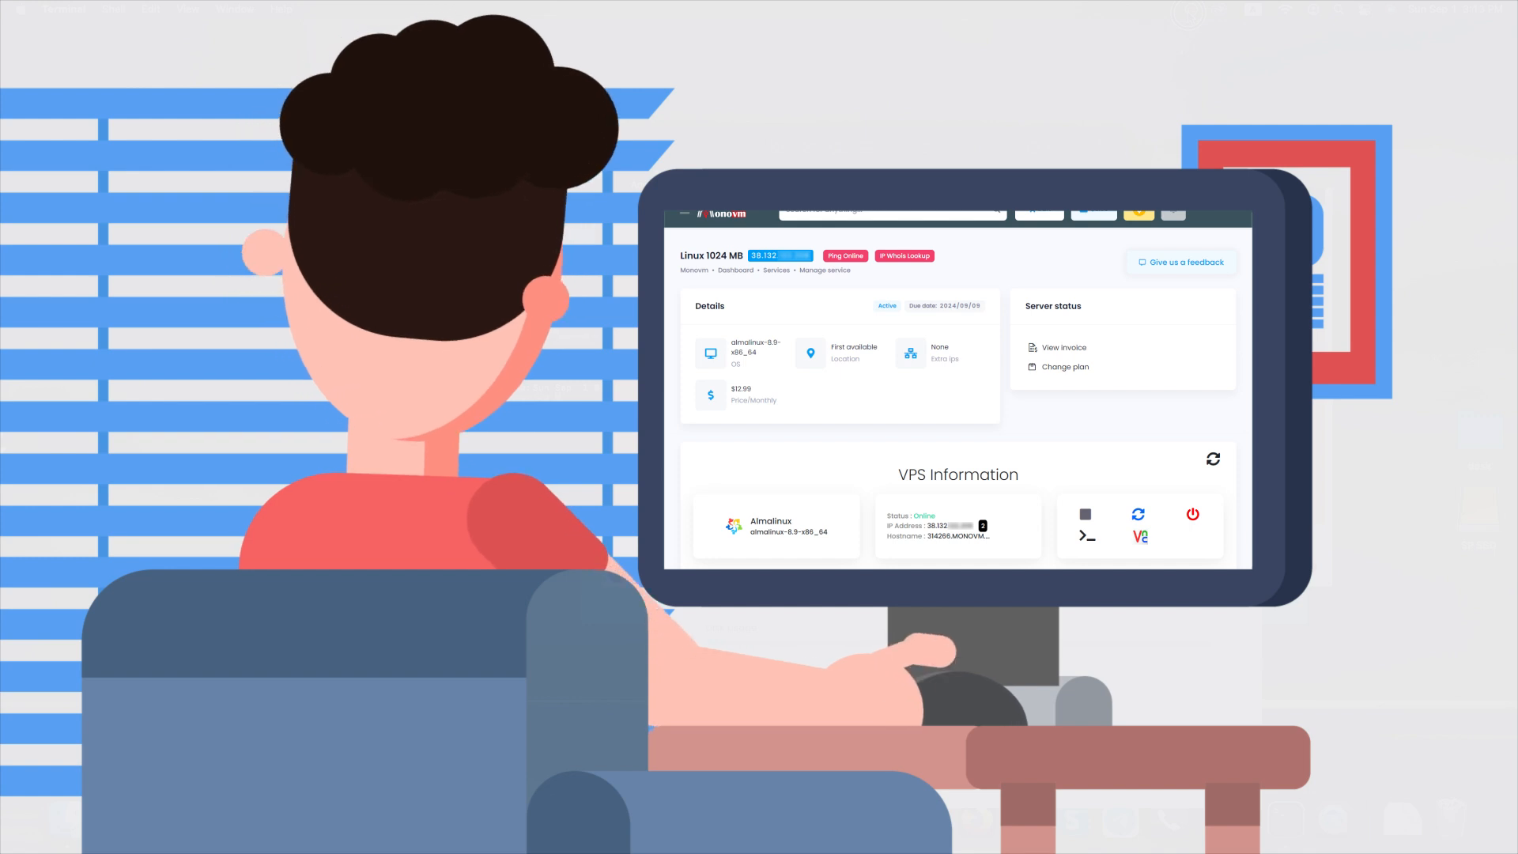
# - Scroll the MonoVM VPS Information page to view the server's status, disk usage and bandwidth
pyautogui.scroll(-3)
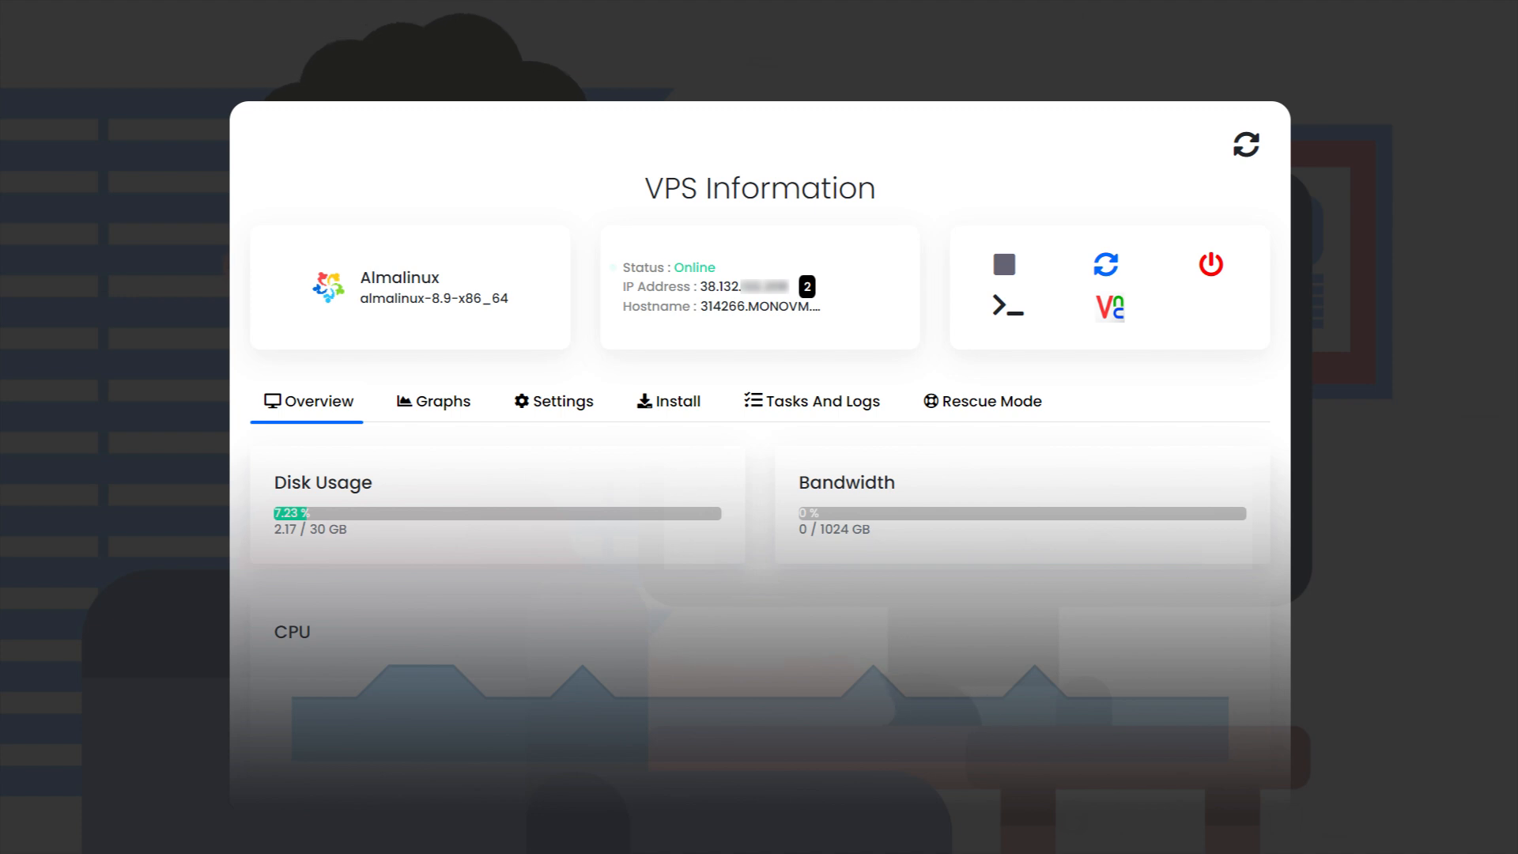
pyautogui.moveTo(1105, 263)
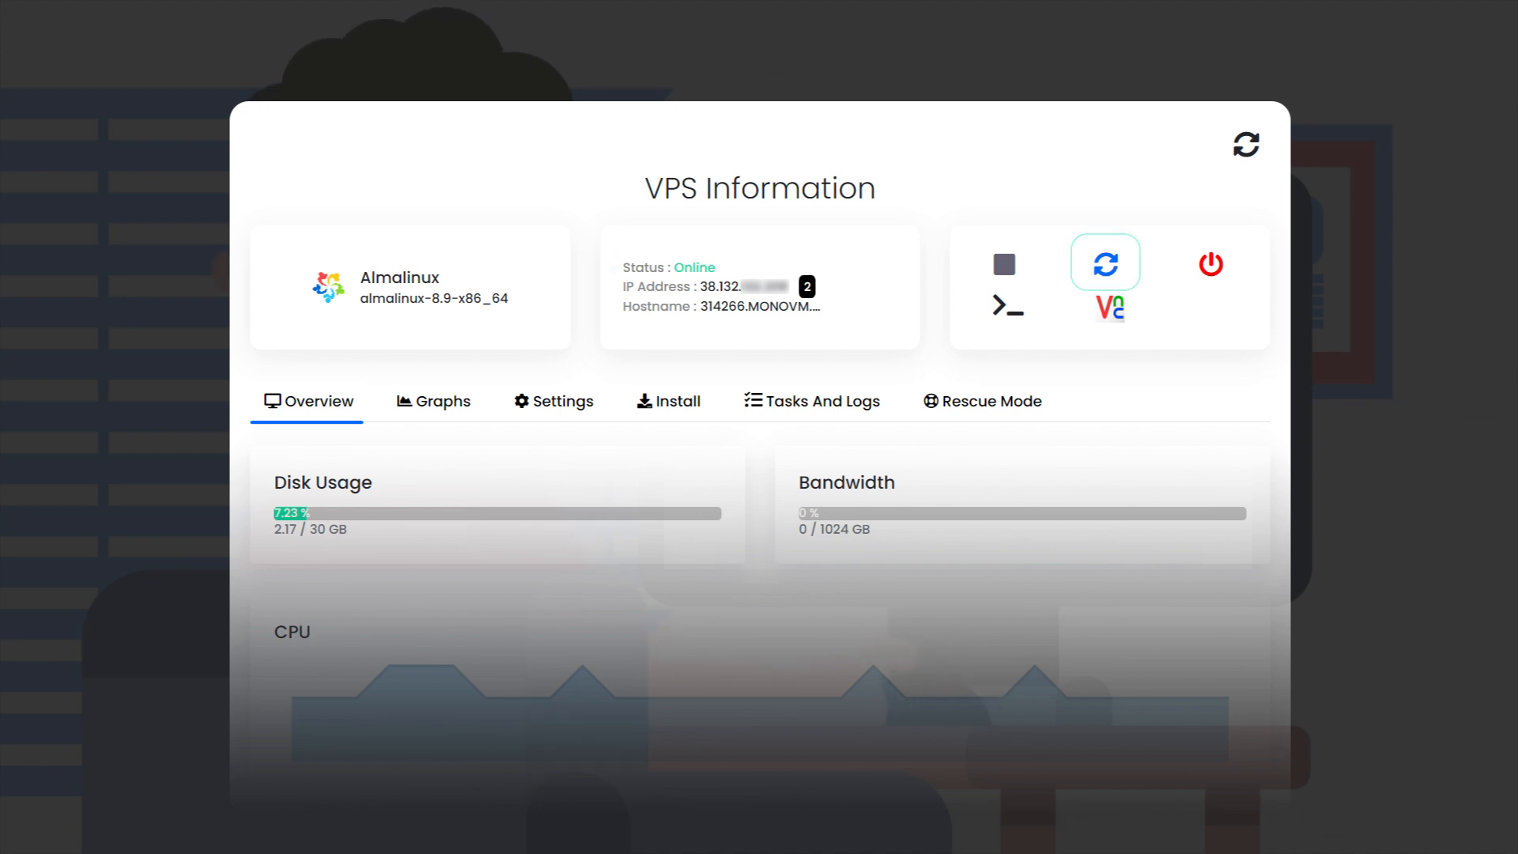